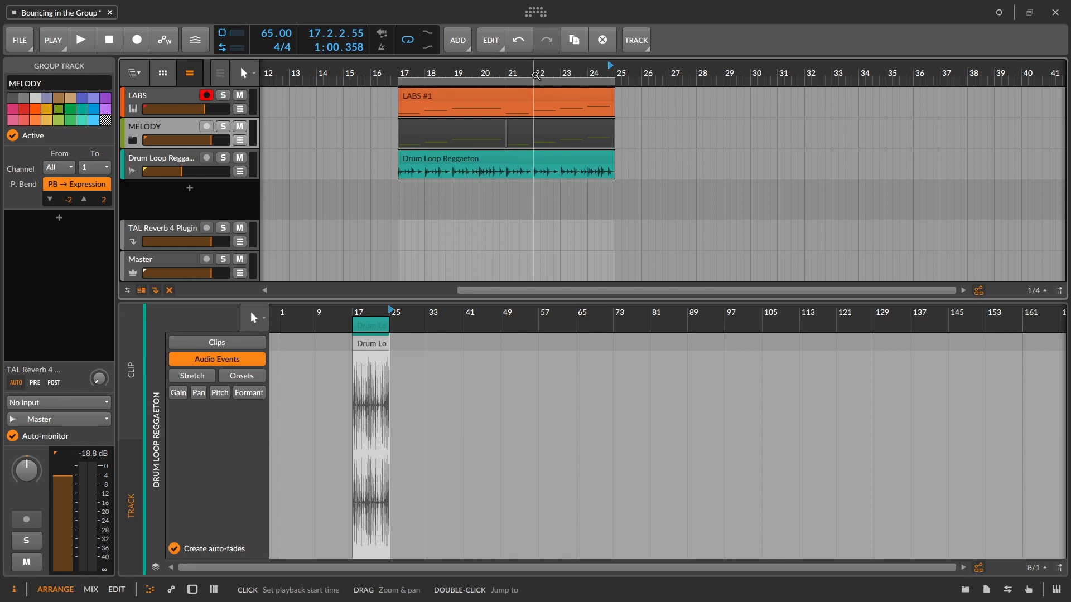
mouse_move(581, 61)
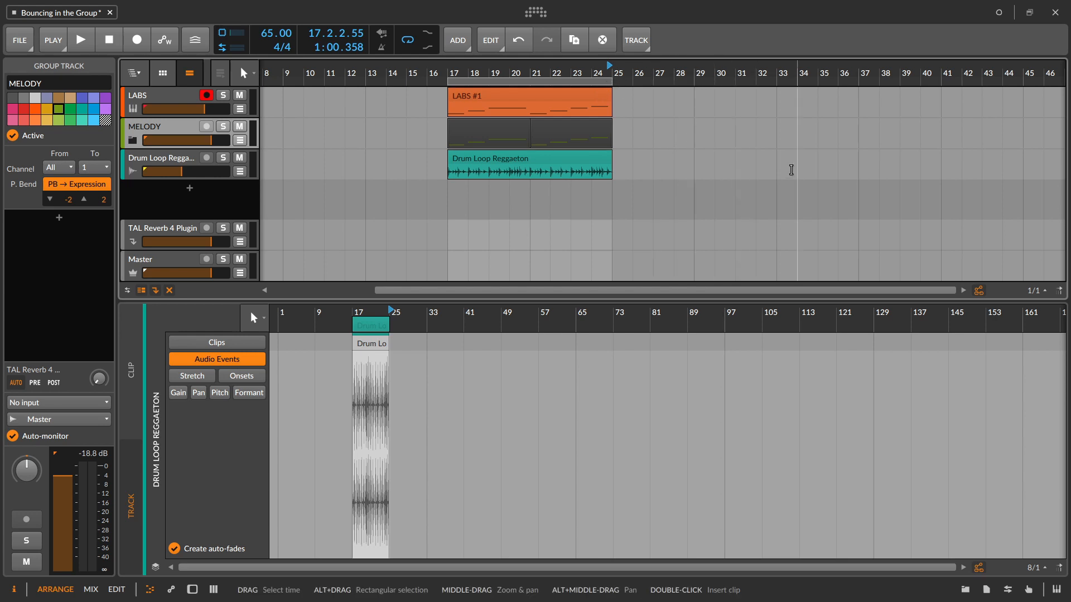
Bounce LABS #1 into LABS-bounce-9 on a new Audio 2 track, solo LABS, and audition.
left_click(529, 95)
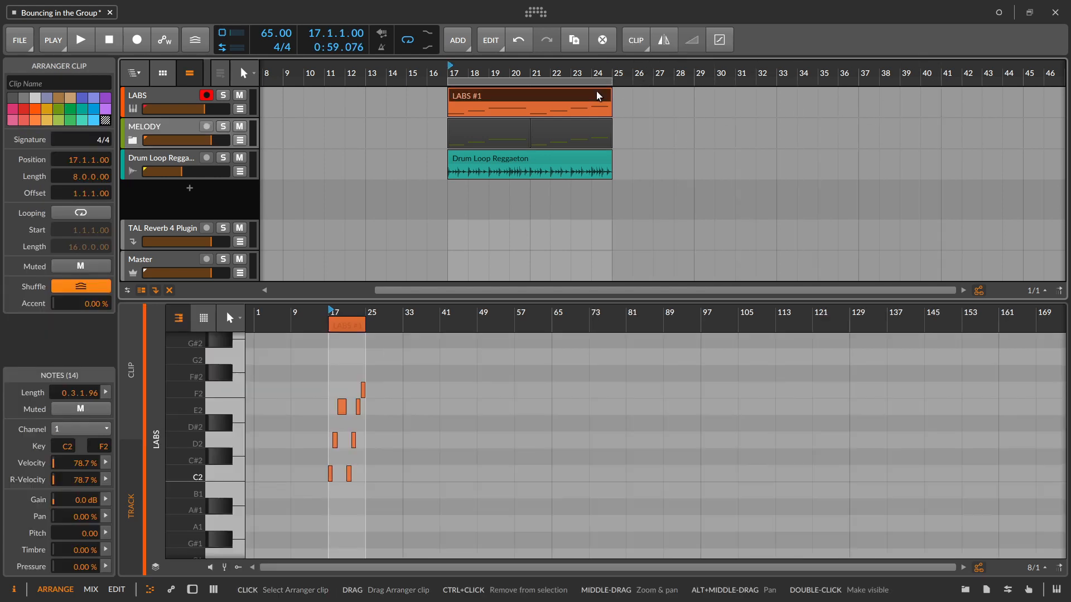
right_click(598, 95)
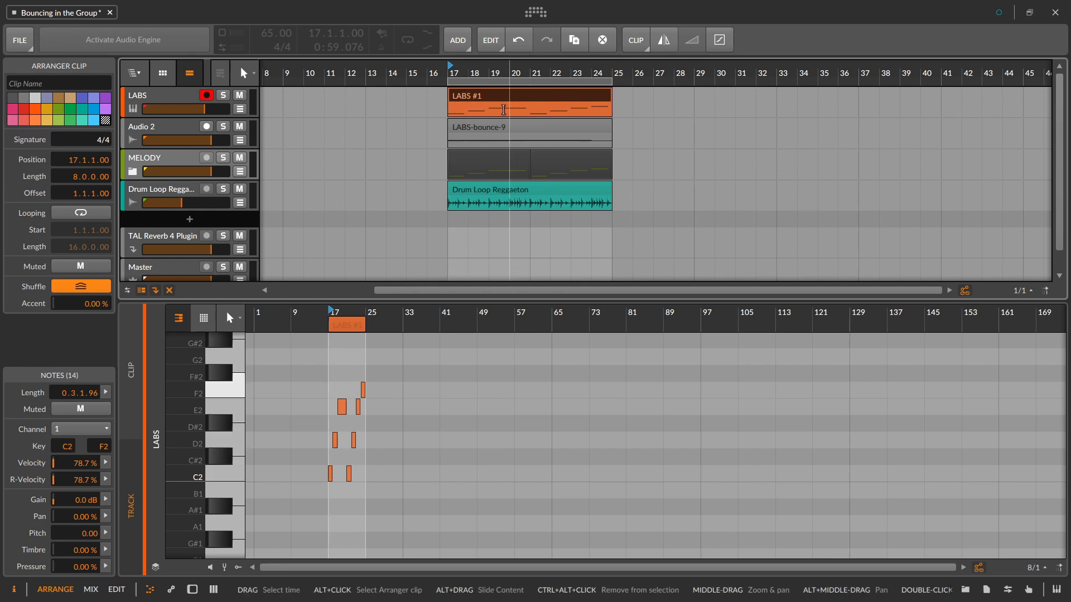
left_click(123, 39)
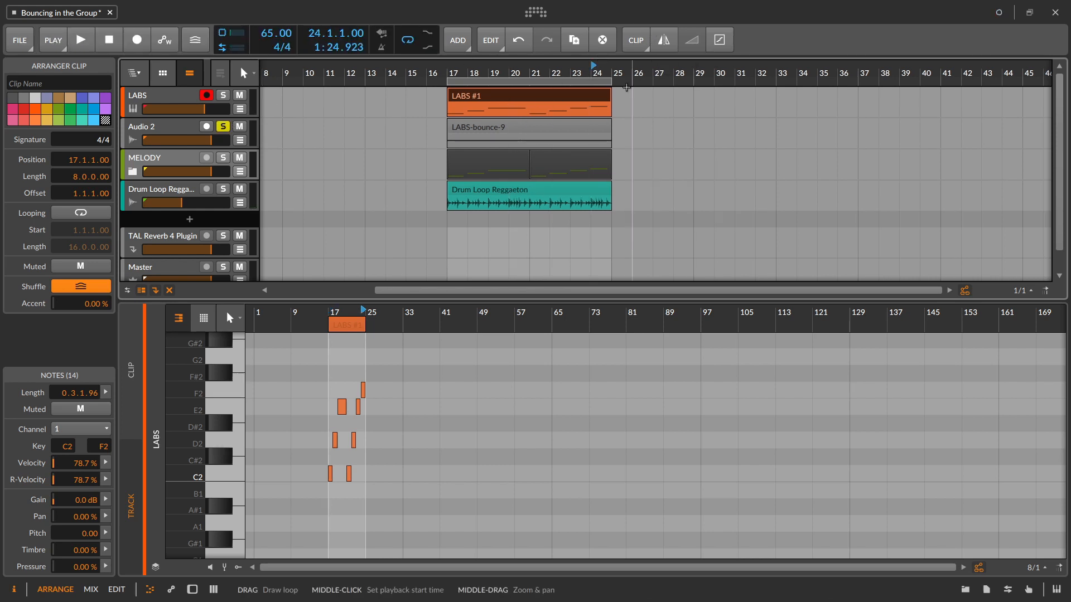
left_click(79, 39)
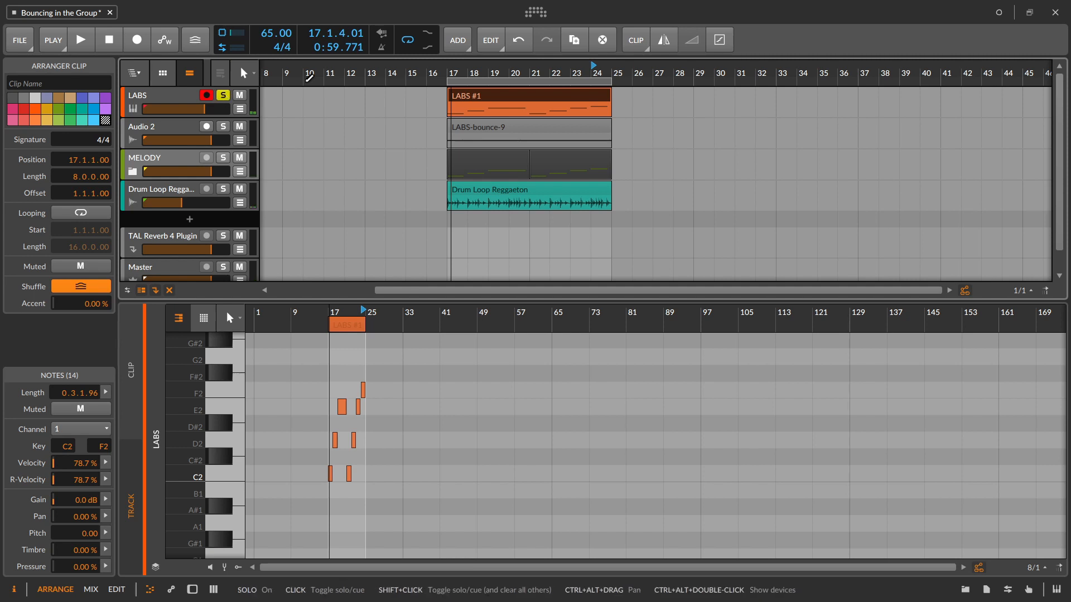
left_click(80, 39)
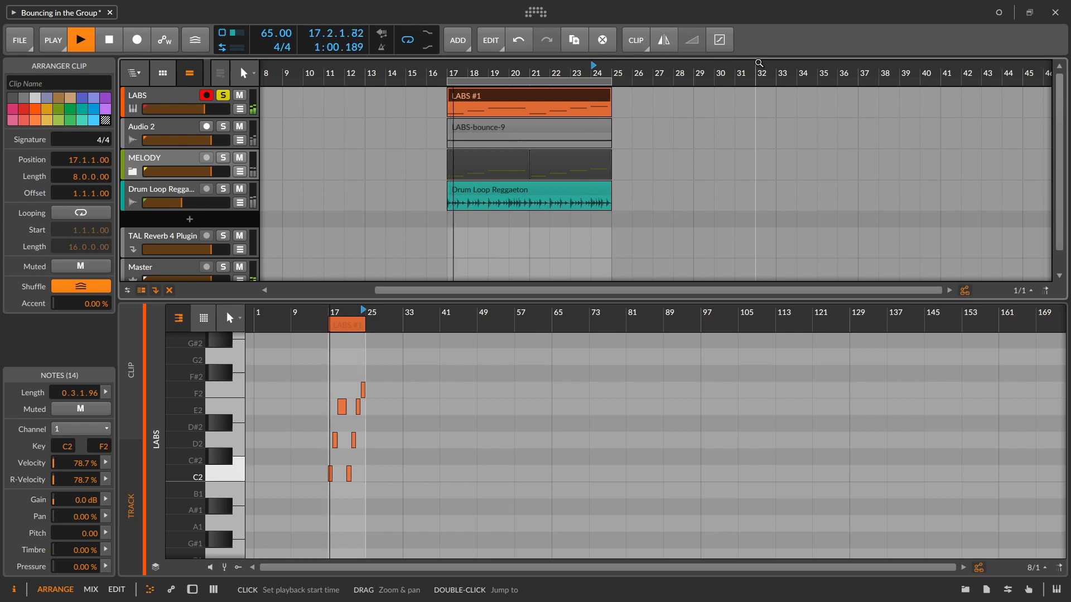
left_click(79, 39)
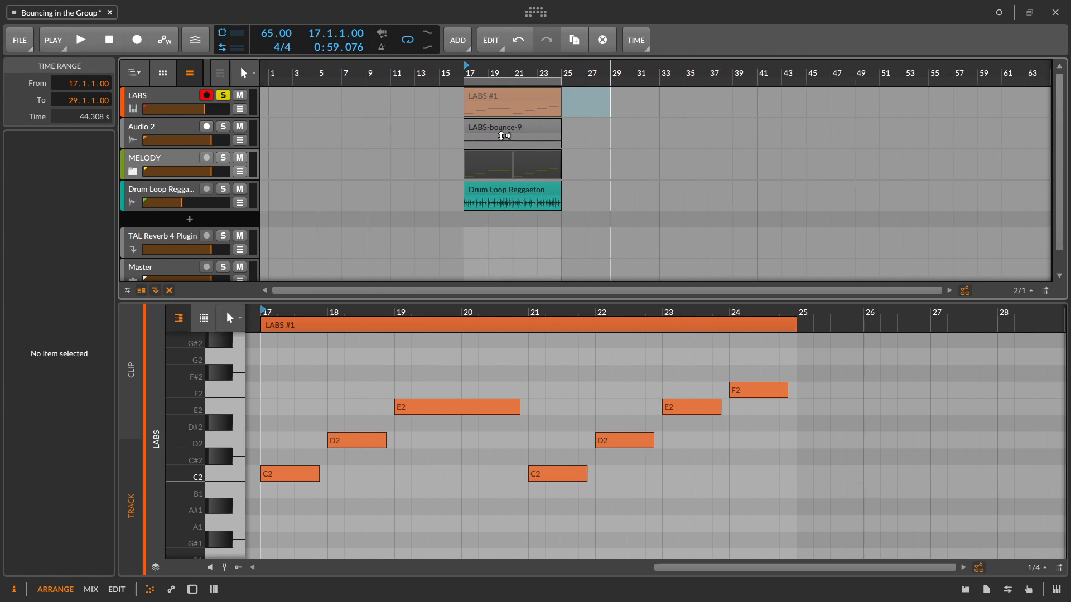
Duplicate the LABS clip and consolidate both copies into one 16-bar LABS #1 clip.
left_click(512, 101)
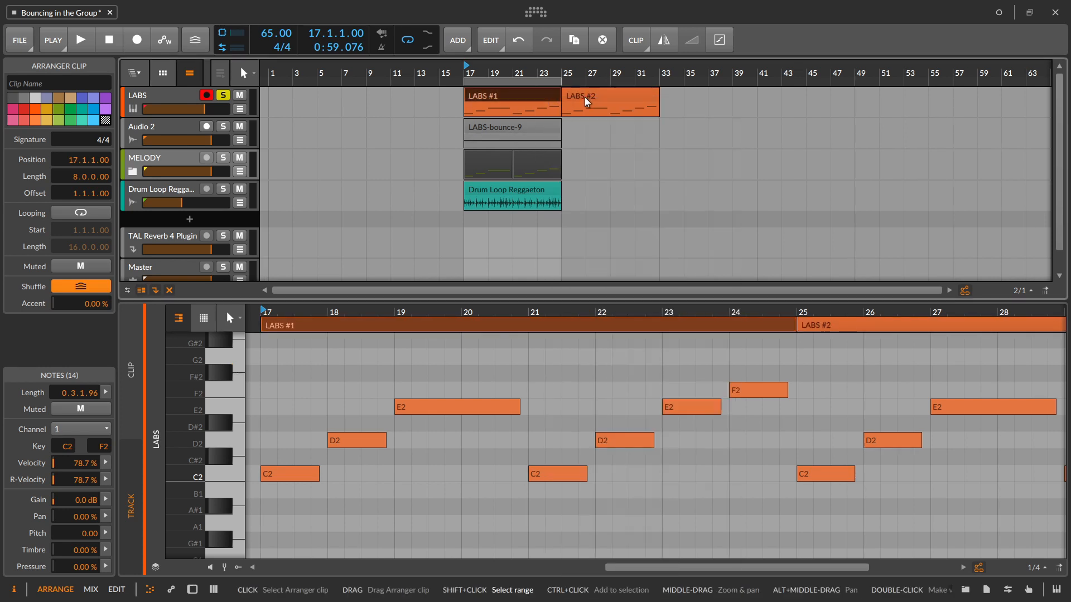
right_click(584, 103)
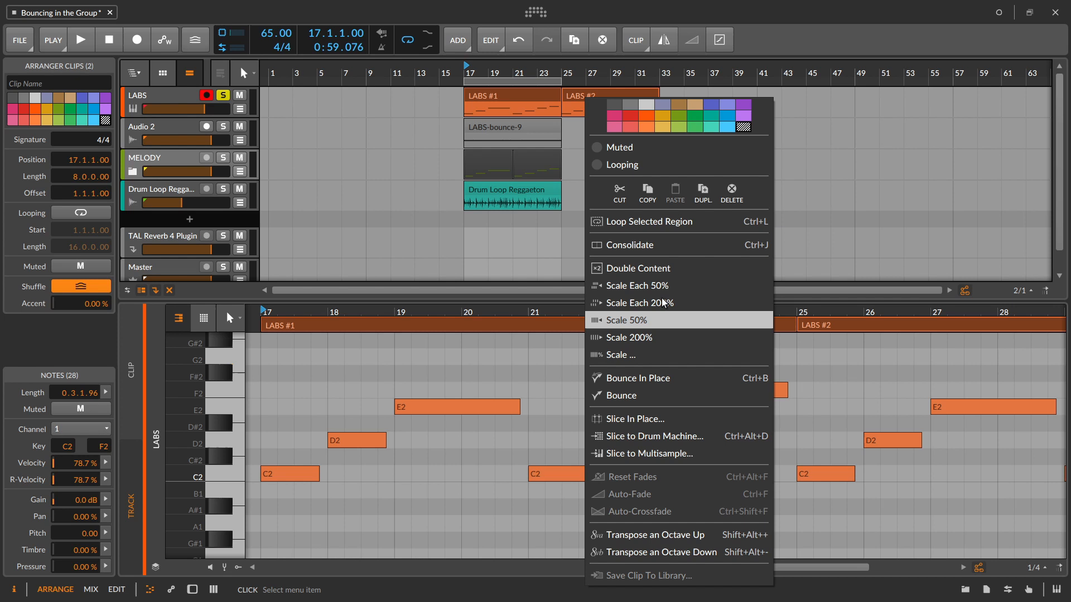
left_click(158, 133)
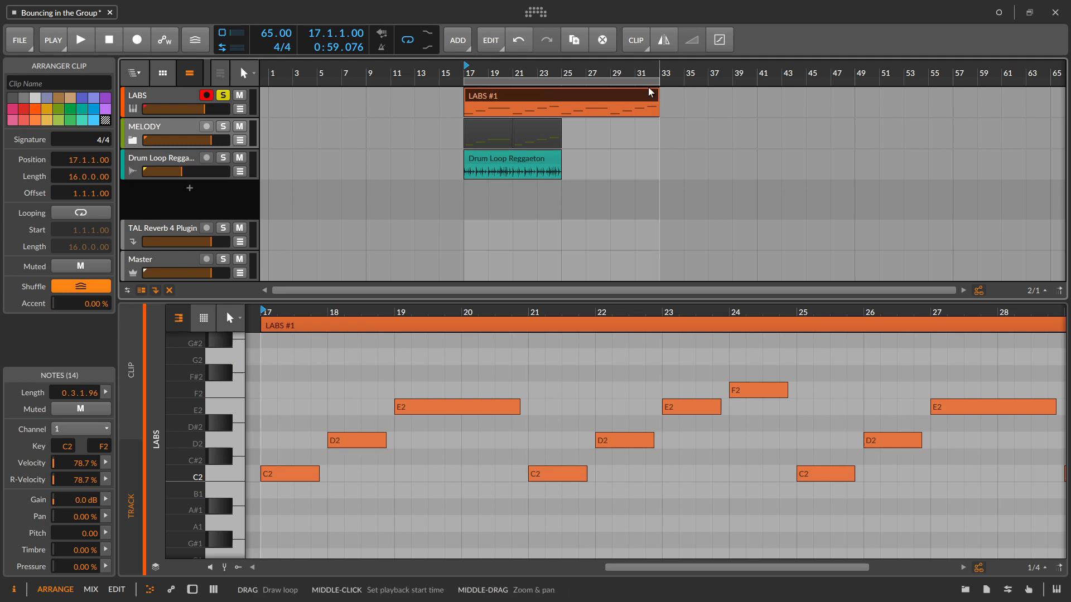
right_click(560, 101)
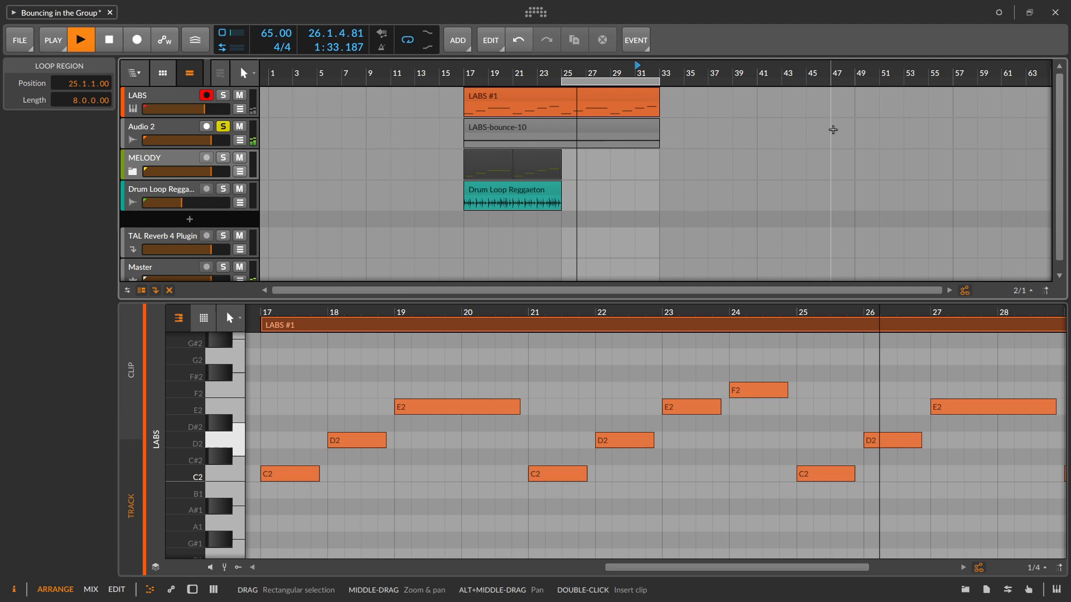
Select and delete the LABS-bounce-10 audio clips from Audio 2.
left_click(80, 39)
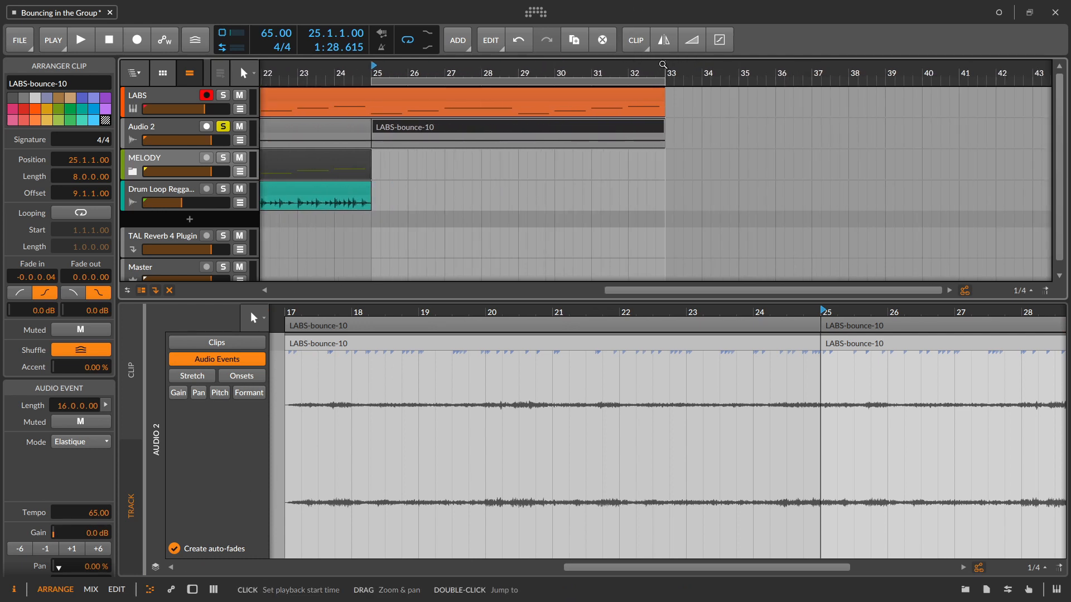
left_click(80, 40)
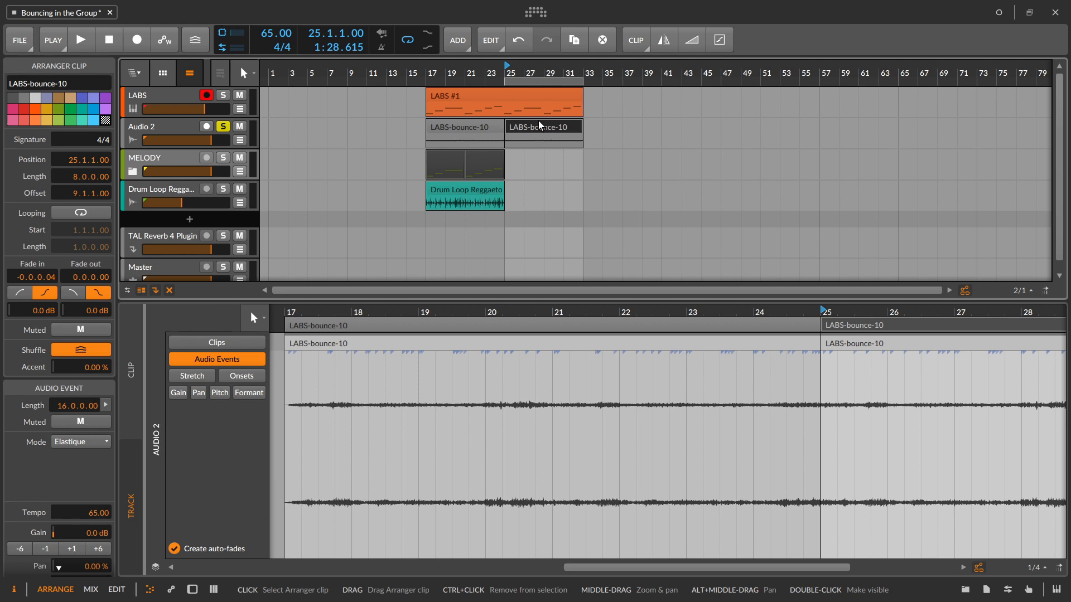
left_click(465, 128)
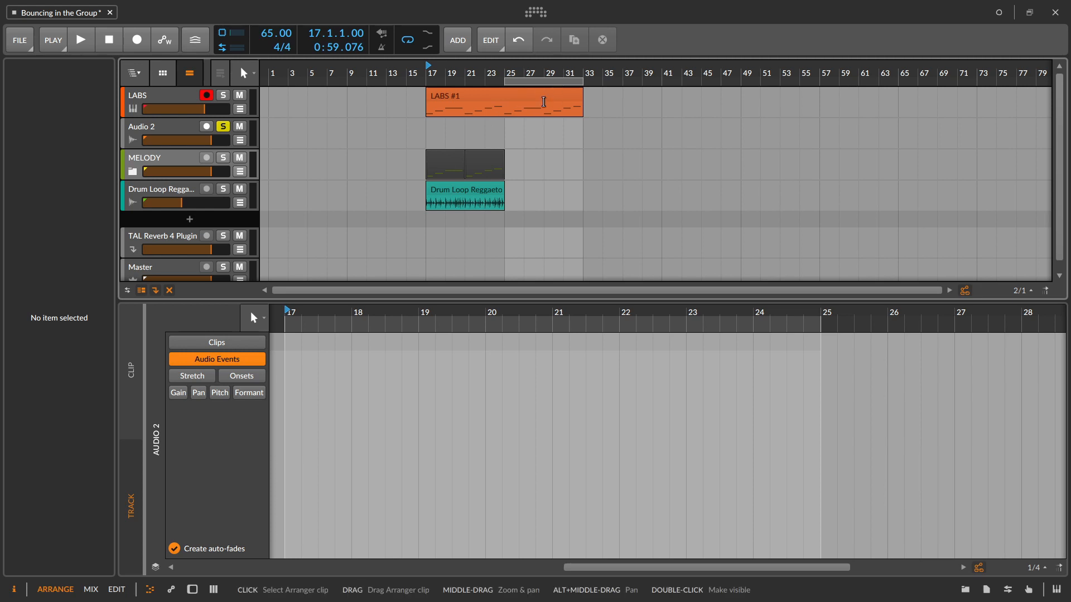
mouse_move(538, 100)
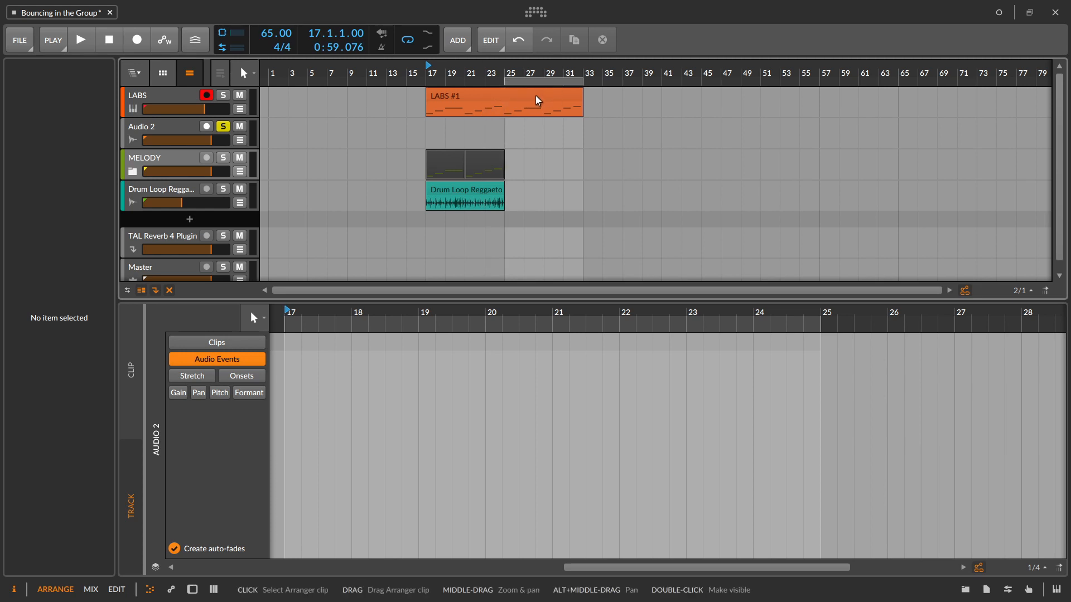
mouse_move(580, 93)
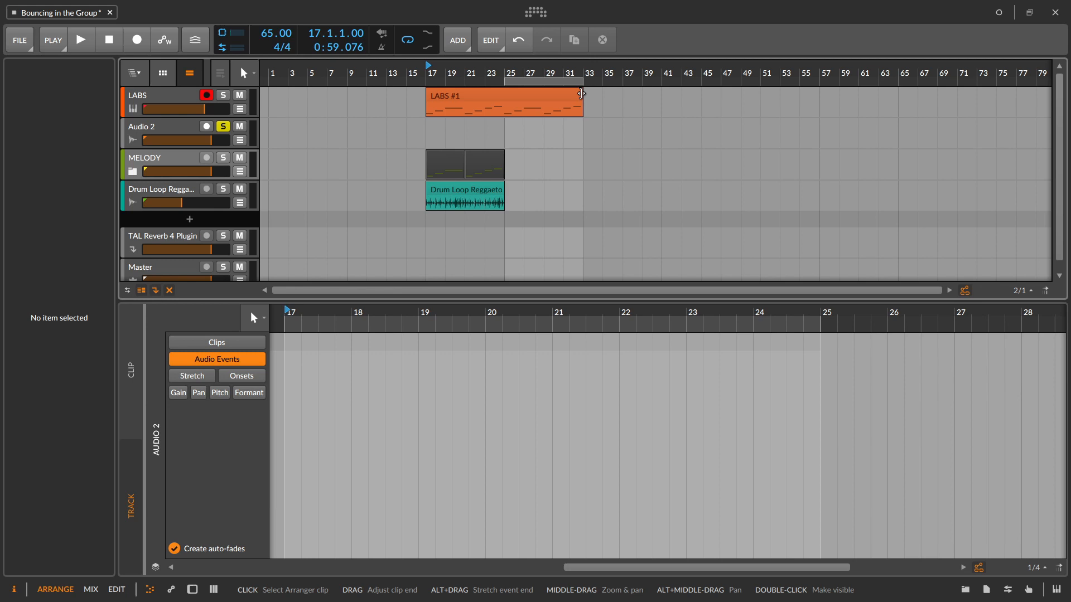
Undo back before the bounce, removing Audio 2 and restoring the 8-bar LABS #1.
left_click(519, 102)
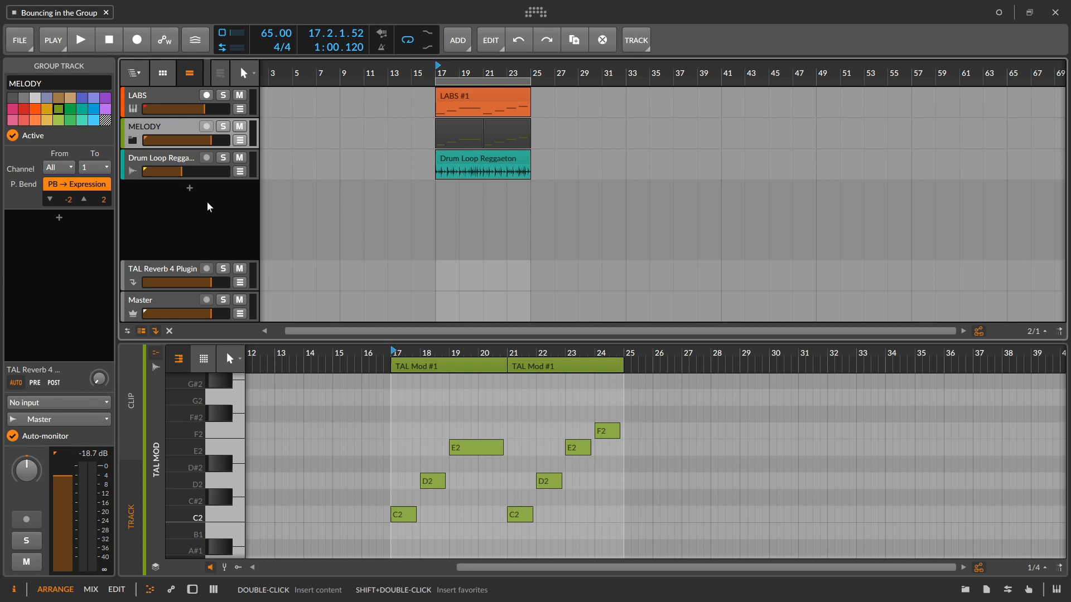
mouse_move(183, 198)
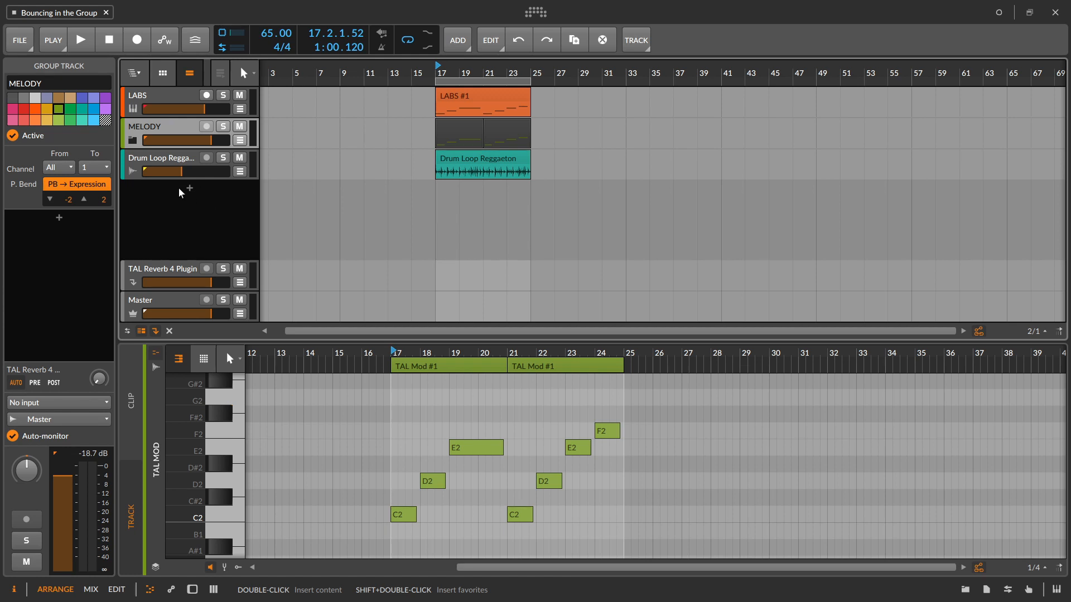
mouse_move(179, 204)
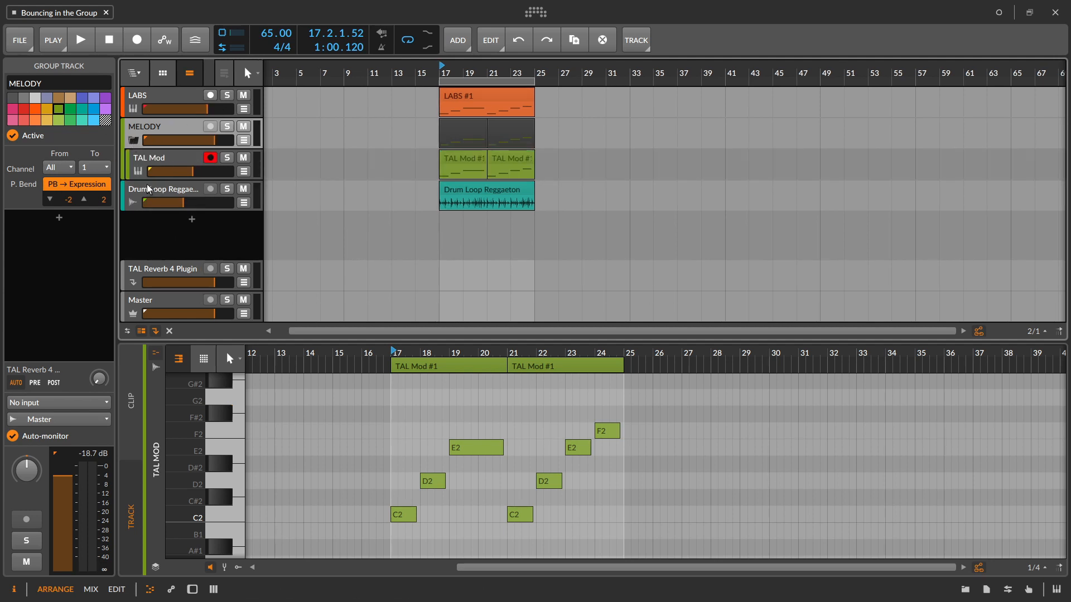
mouse_move(134, 142)
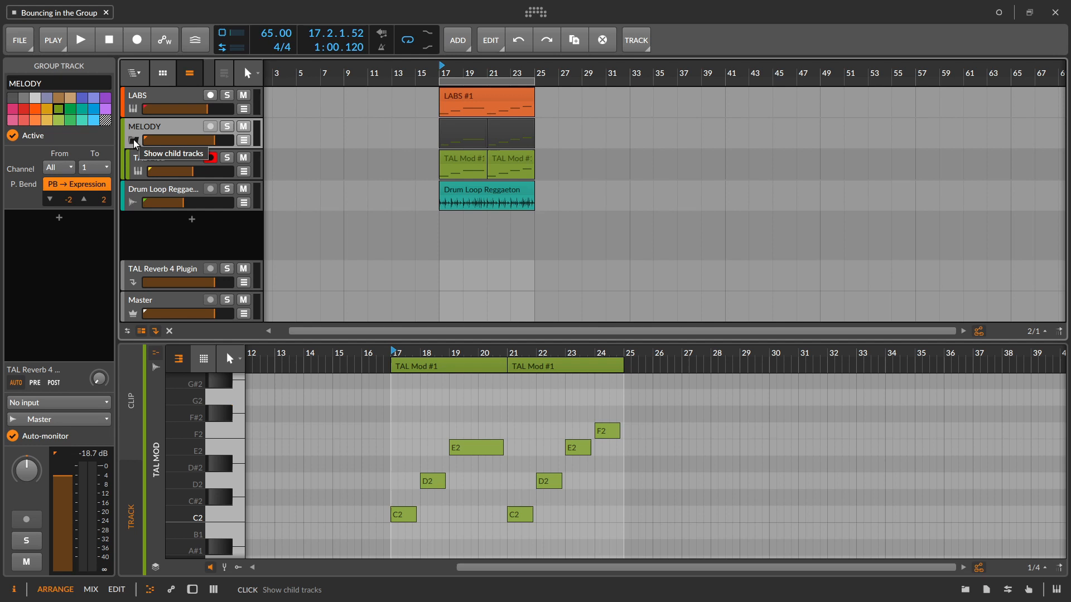
Show MELODY's child tracks, solo TAL Mod, and lower its TAL Reverb 4 send to about -6.5 dB.
left_click(133, 140)
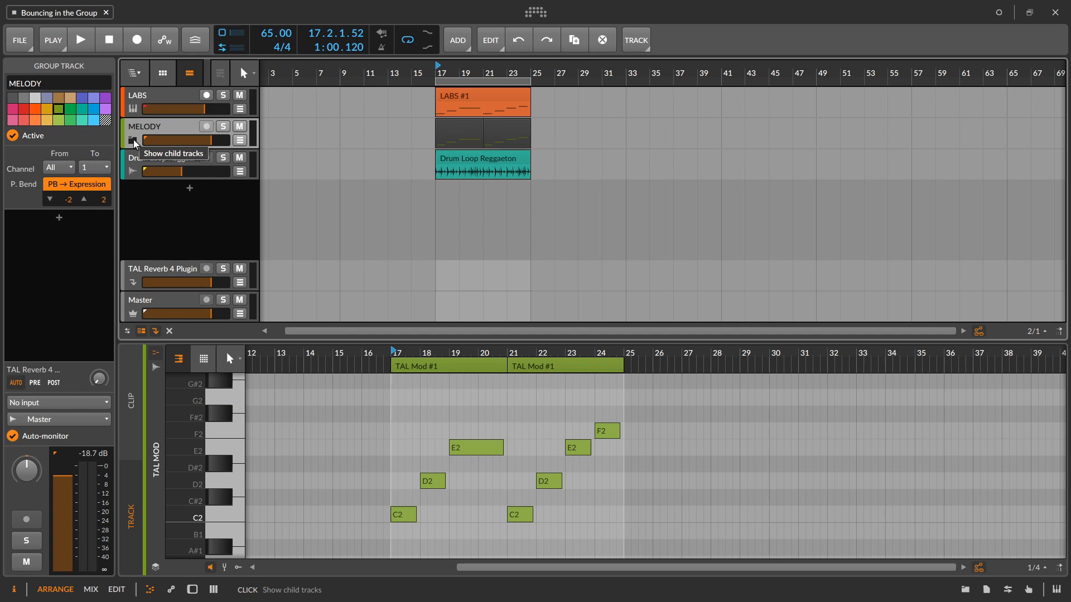
left_click(134, 141)
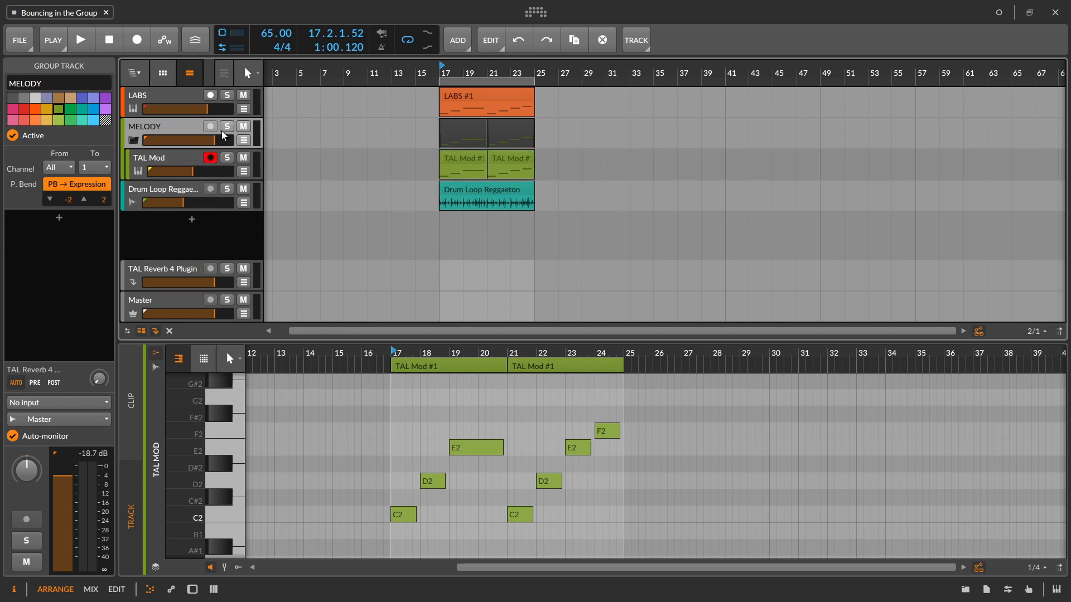
mouse_move(193, 132)
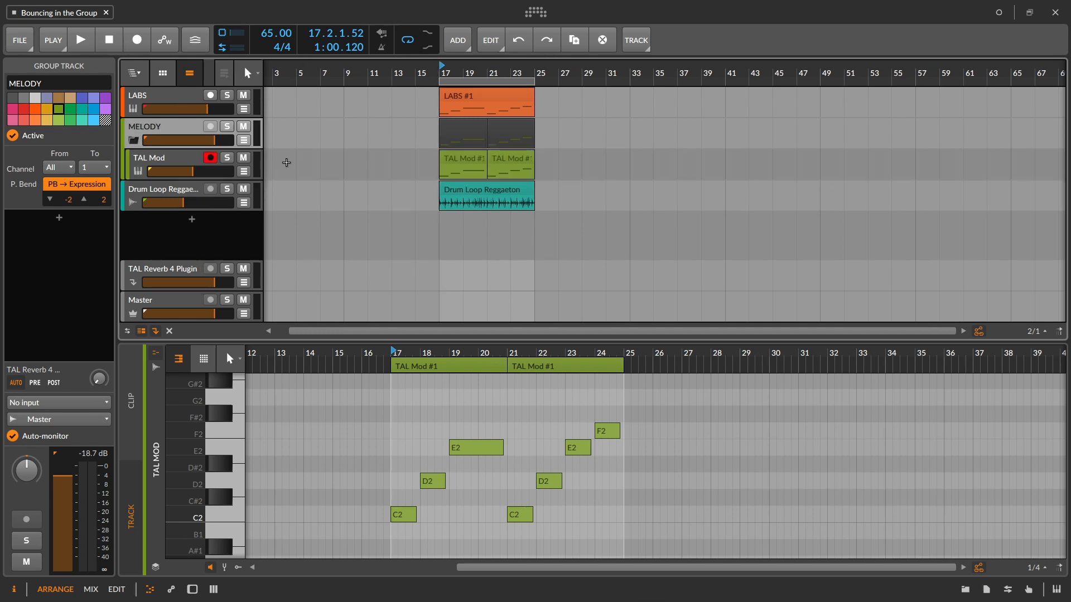
left_click(227, 158)
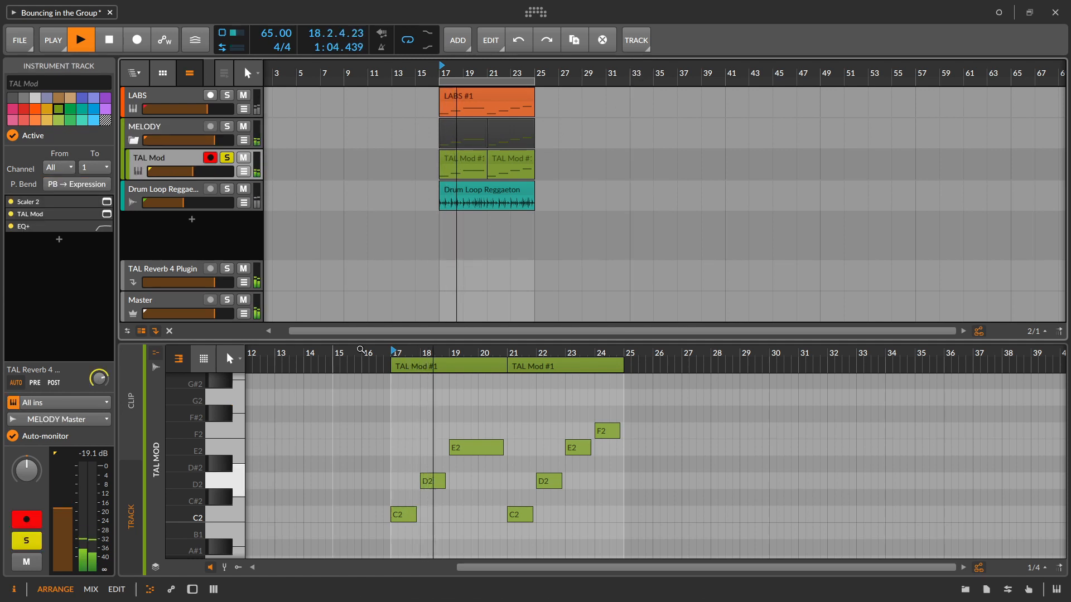
left_click(108, 39)
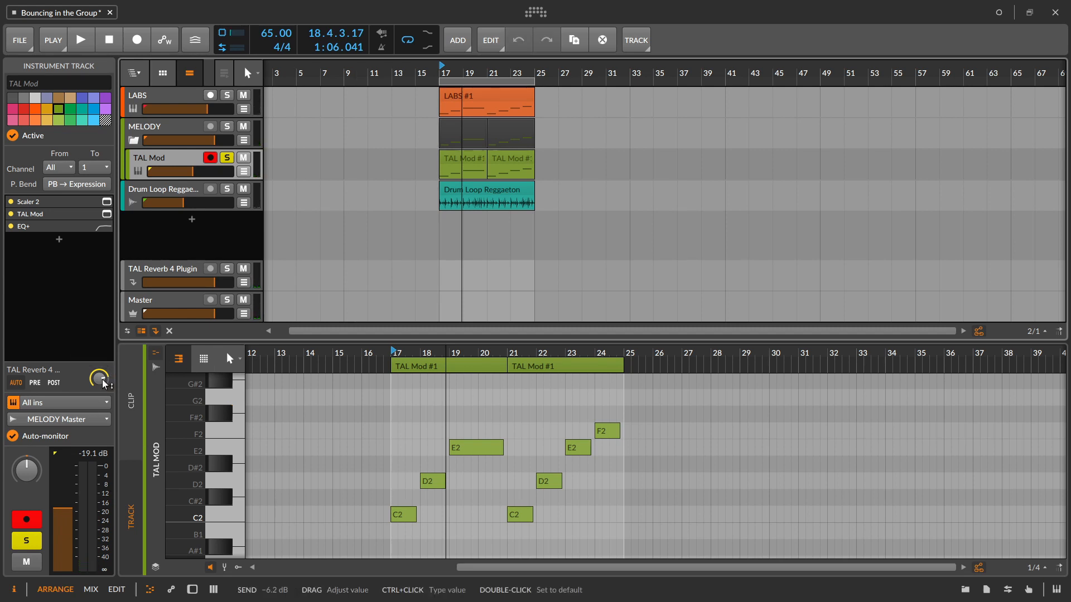
left_click_drag(100, 379, 100, 383)
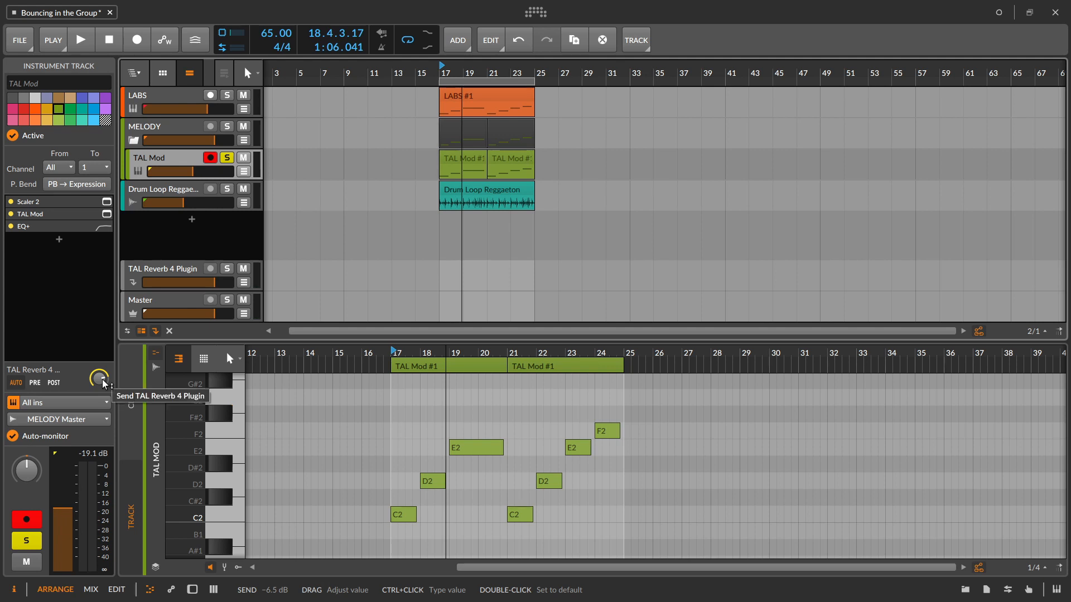
left_click(144, 127)
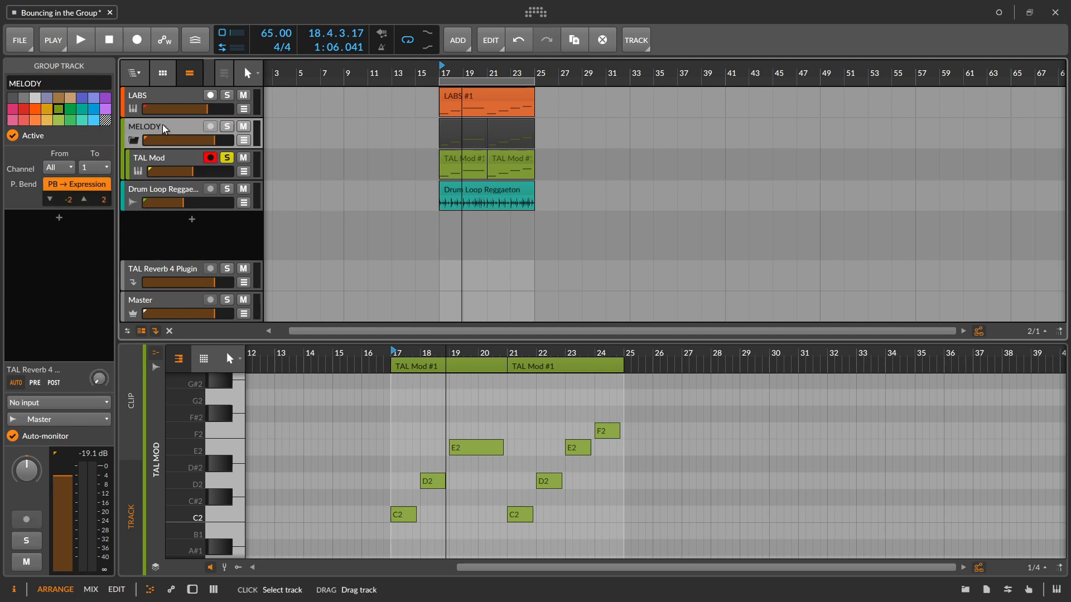
left_click(150, 158)
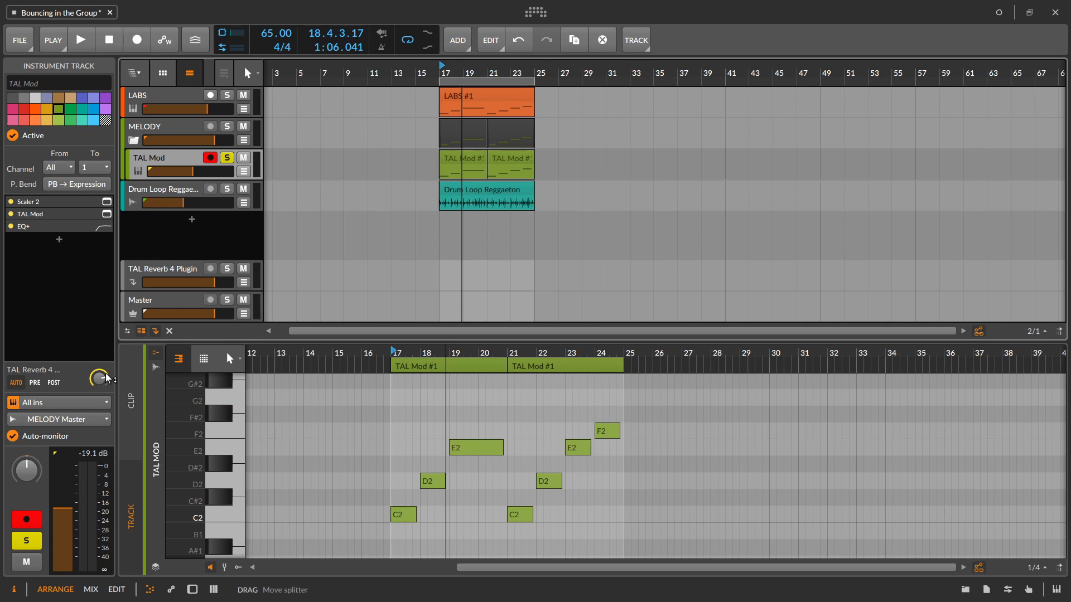
mouse_move(100, 377)
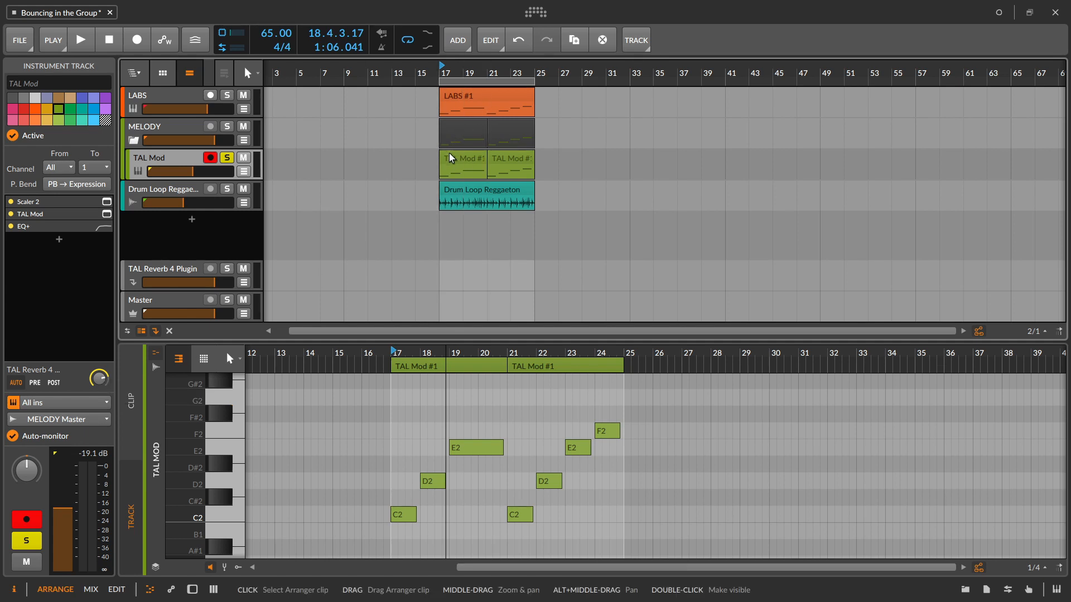
Consolidate the two TAL Mod clips into one 8-bar TAL Mod #1 clip.
right_click(532, 164)
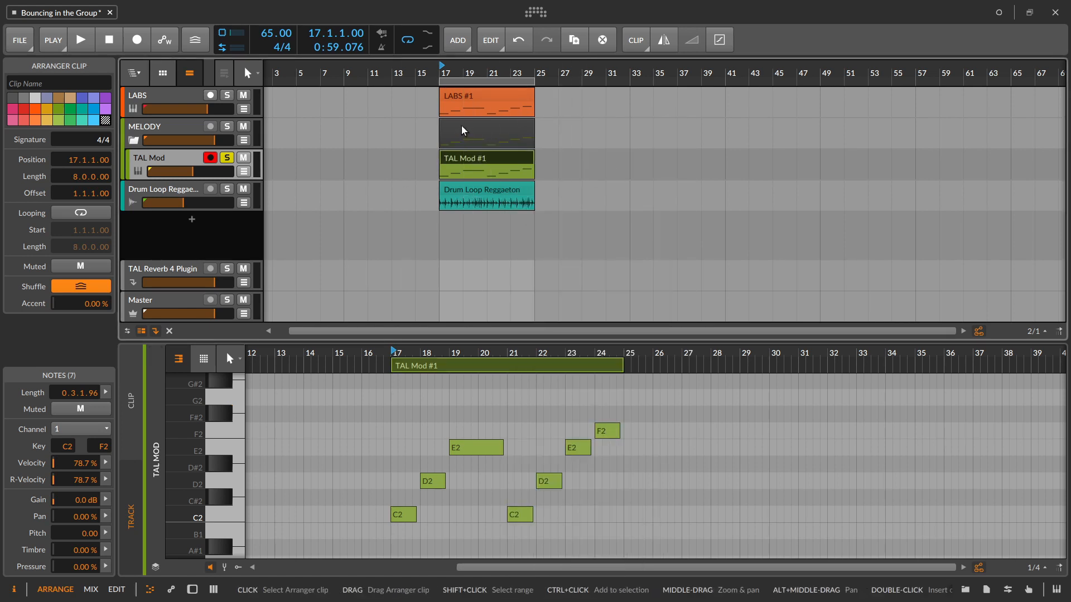
left_click(486, 133)
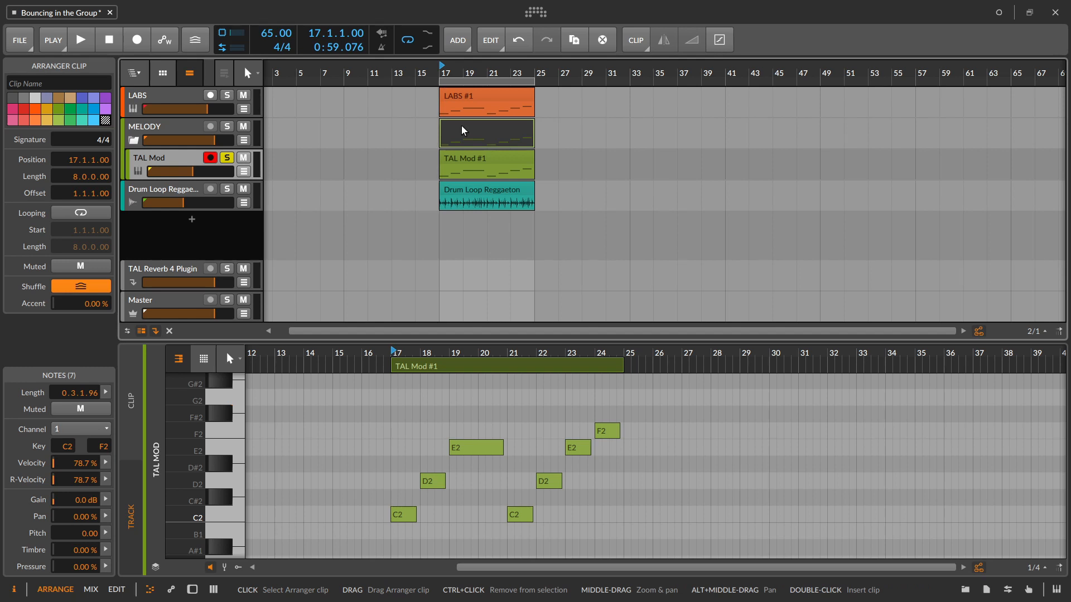
Bounce the MELODY group clip in place to audio and fold away its child tracks.
right_click(487, 133)
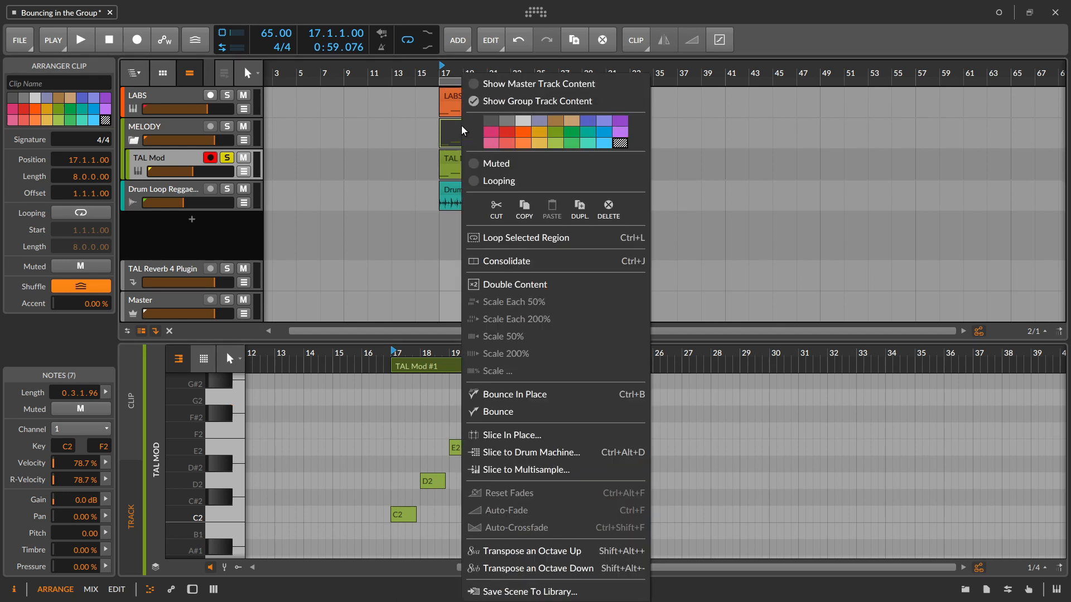
mouse_move(547, 394)
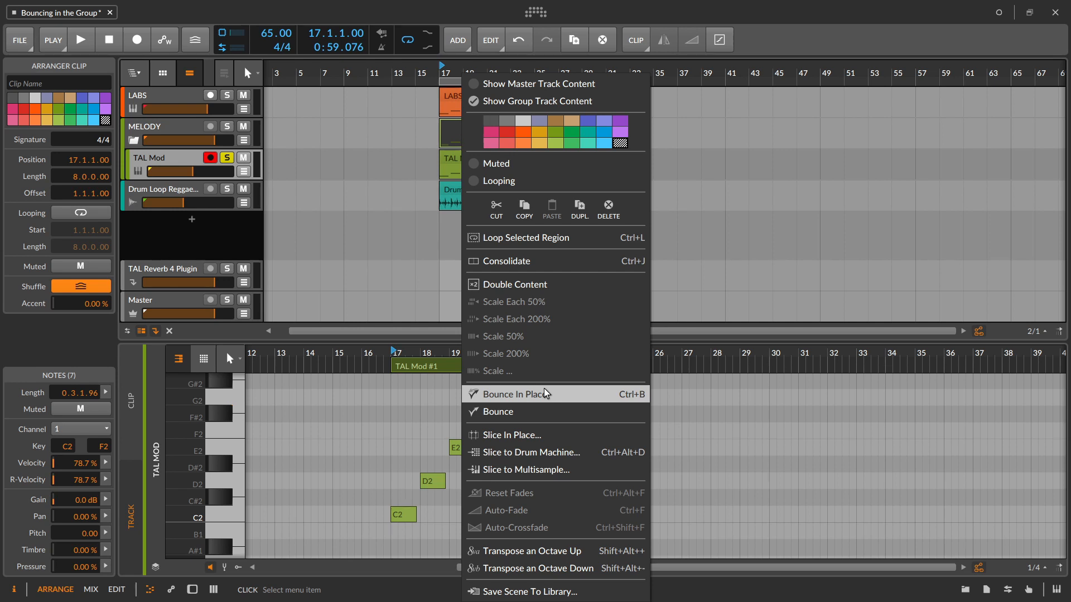
mouse_move(587, 396)
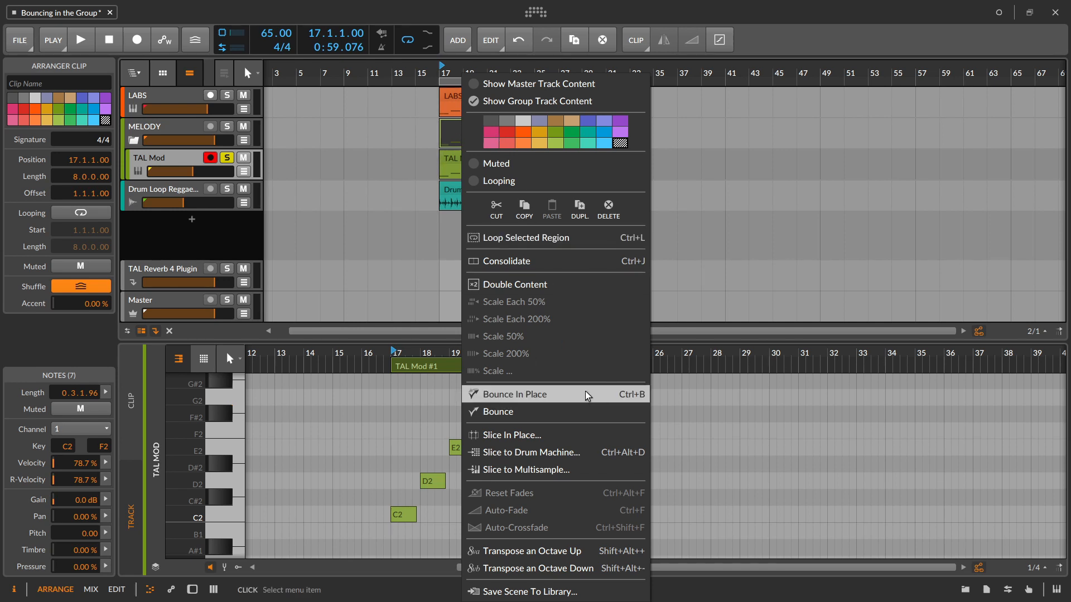
left_click(512, 394)
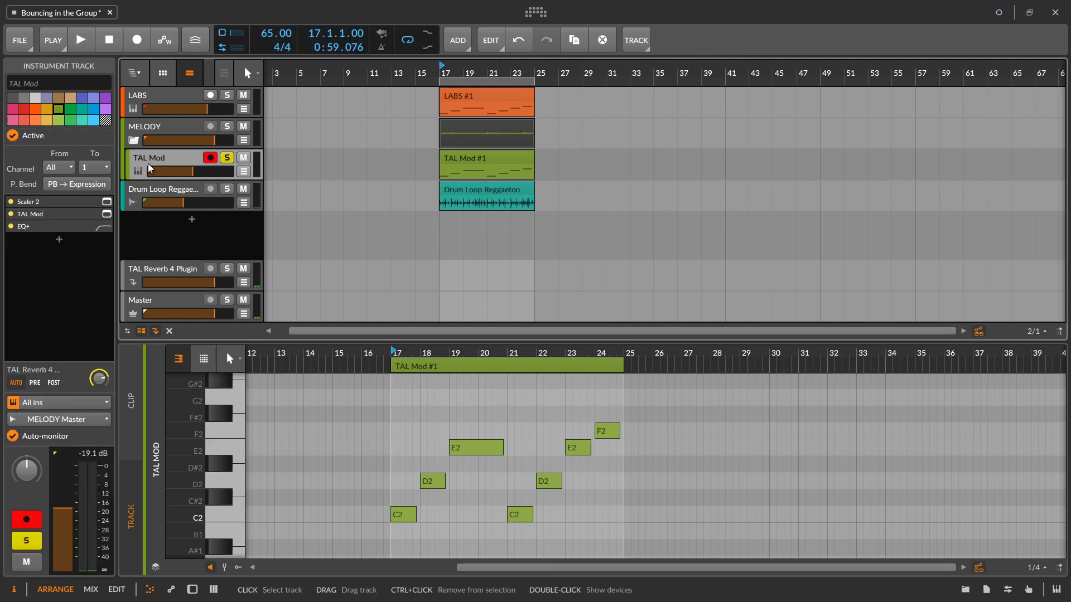
left_click(12, 136)
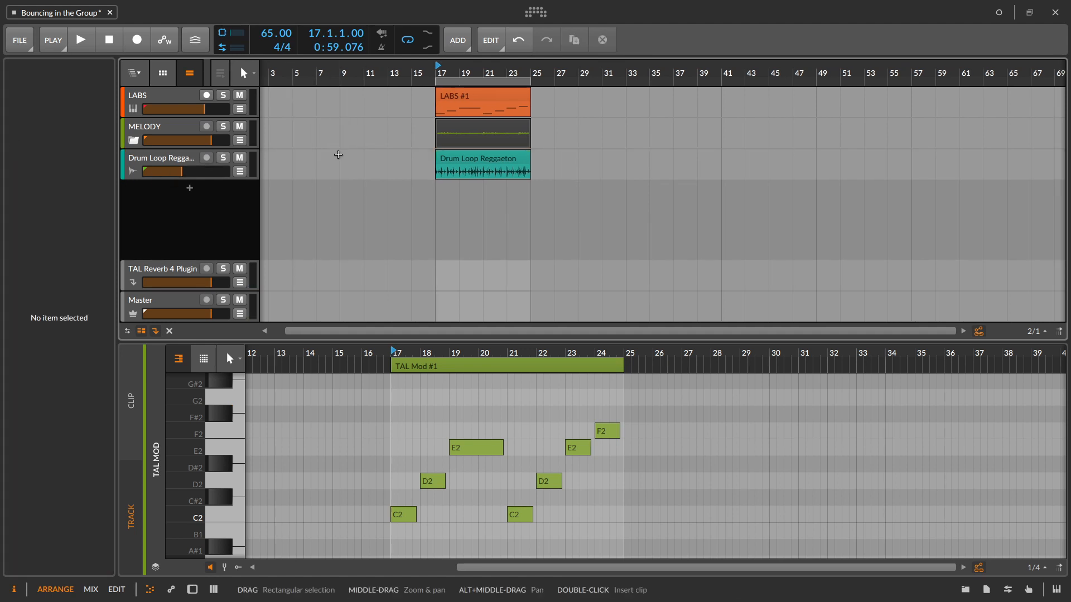
Expand the MELODY group, raise its TAL Reverb 4 send, and play back to check.
left_click(80, 39)
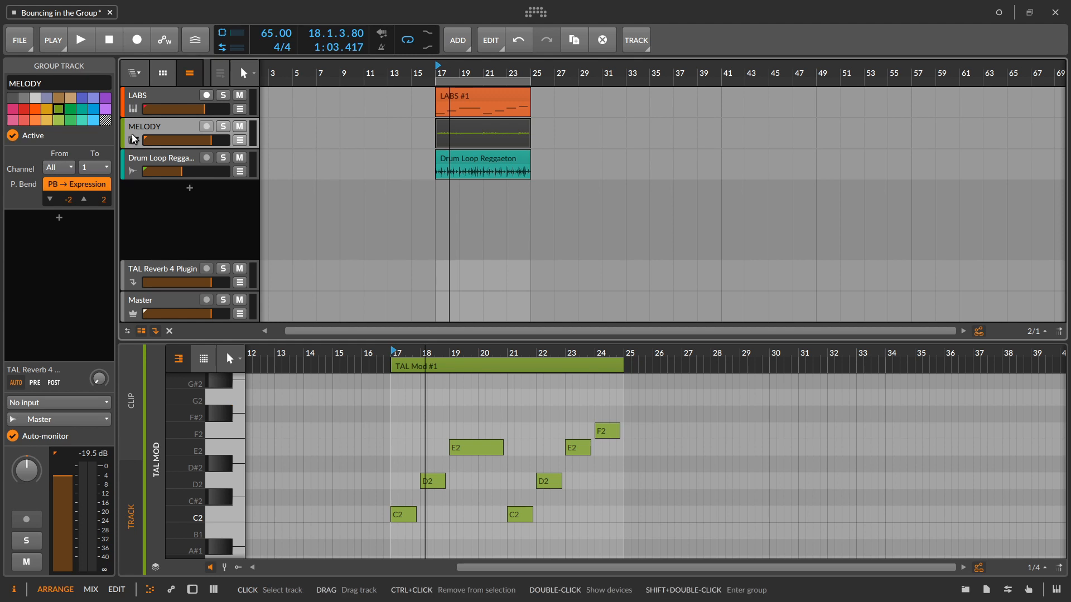
left_click(168, 331)
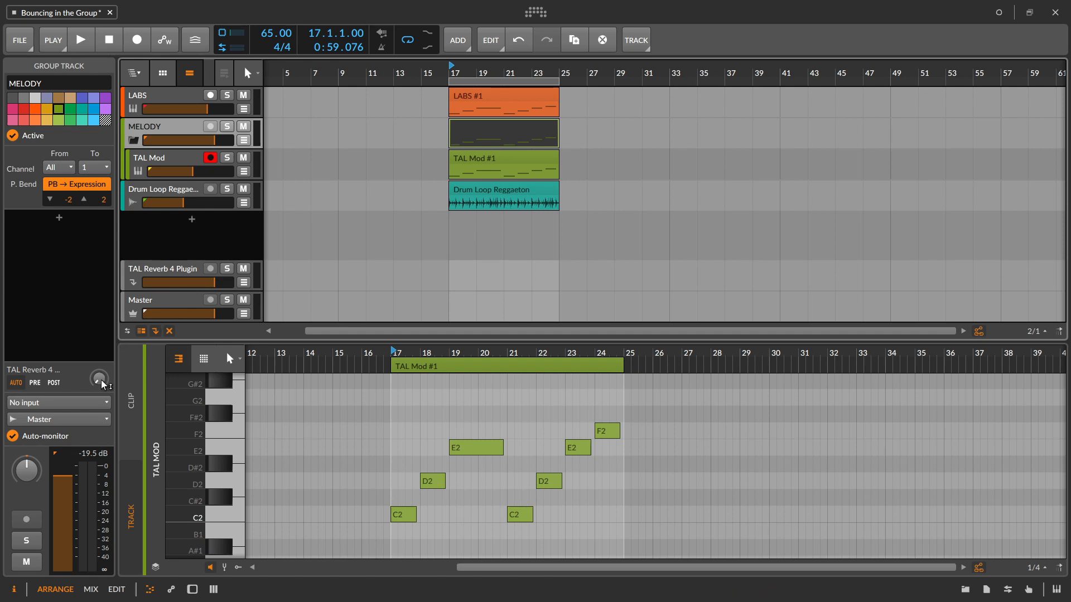
left_click(80, 40)
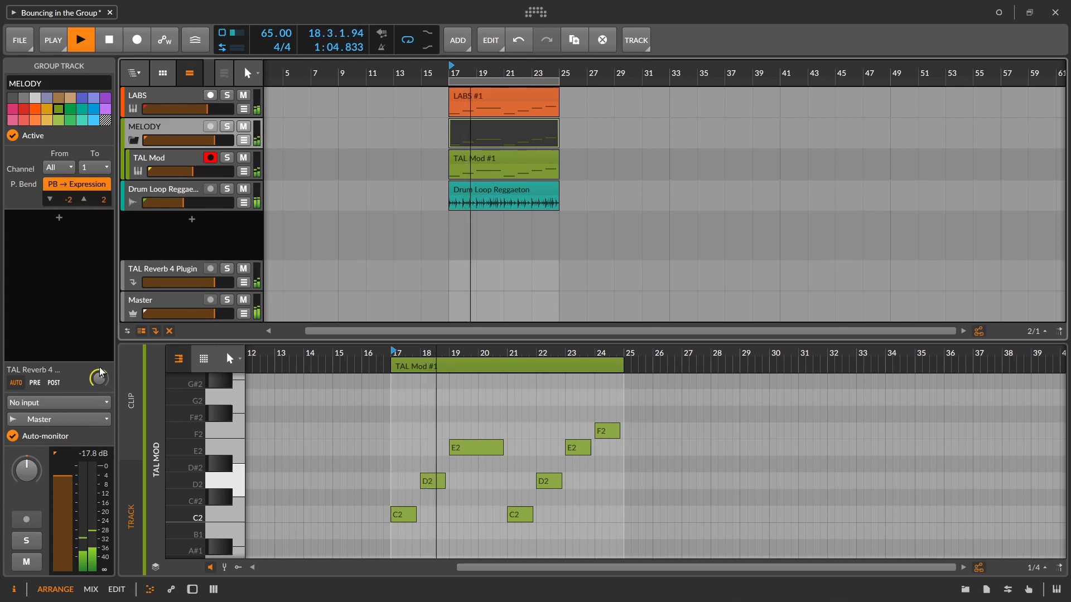
left_click(80, 40)
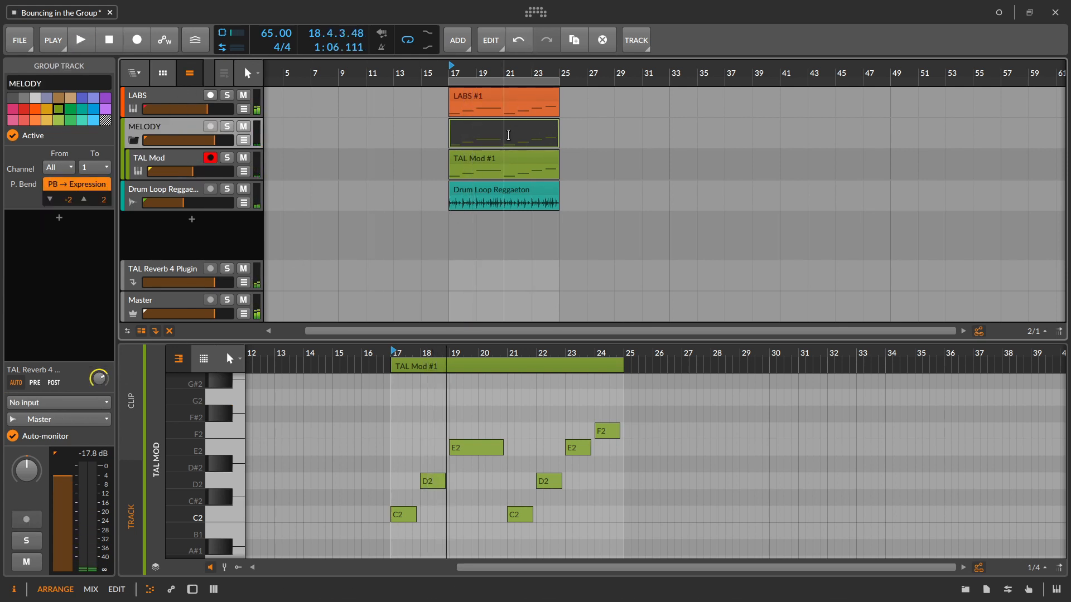
Bounce the MELODY group clip in place again, this time including the reverb.
right_click(504, 133)
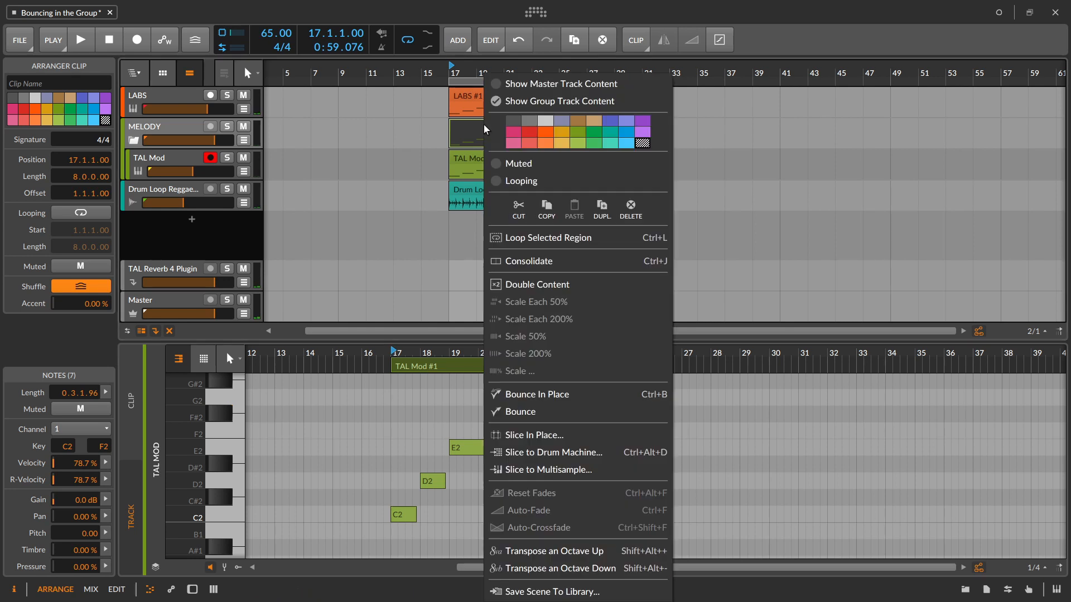
mouse_move(604, 395)
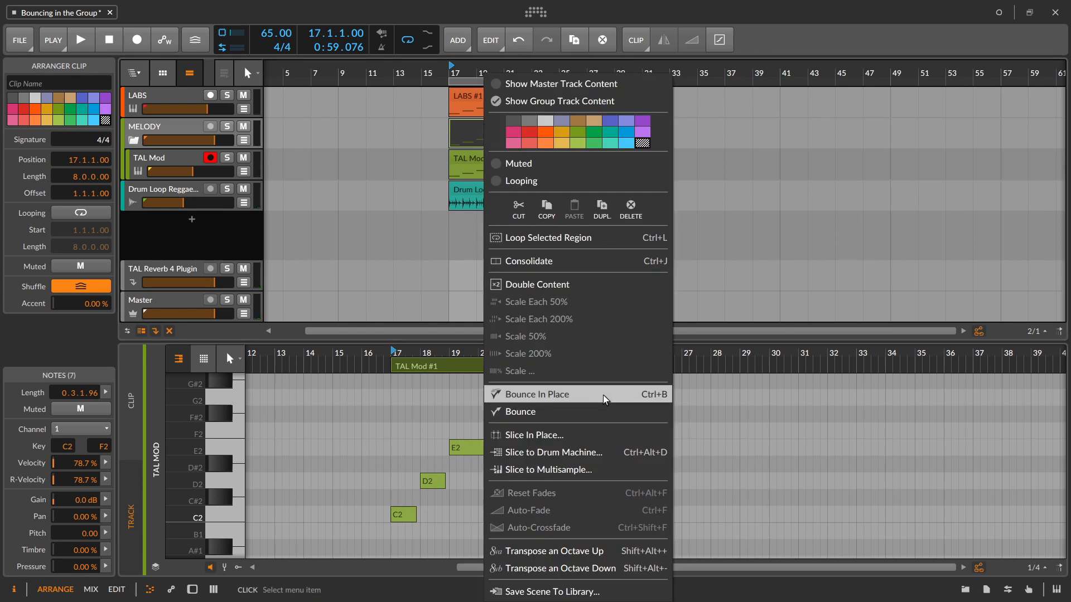
left_click(536, 394)
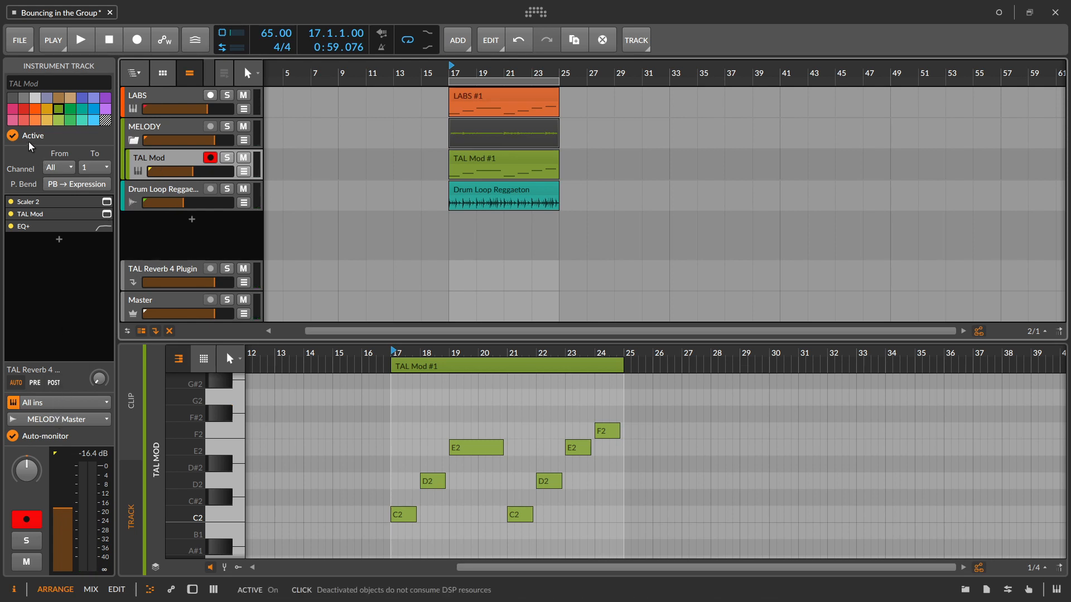
Deactivate the TAL Mod track and select the MELODY Master-bounce-8 audio clip.
left_click(80, 39)
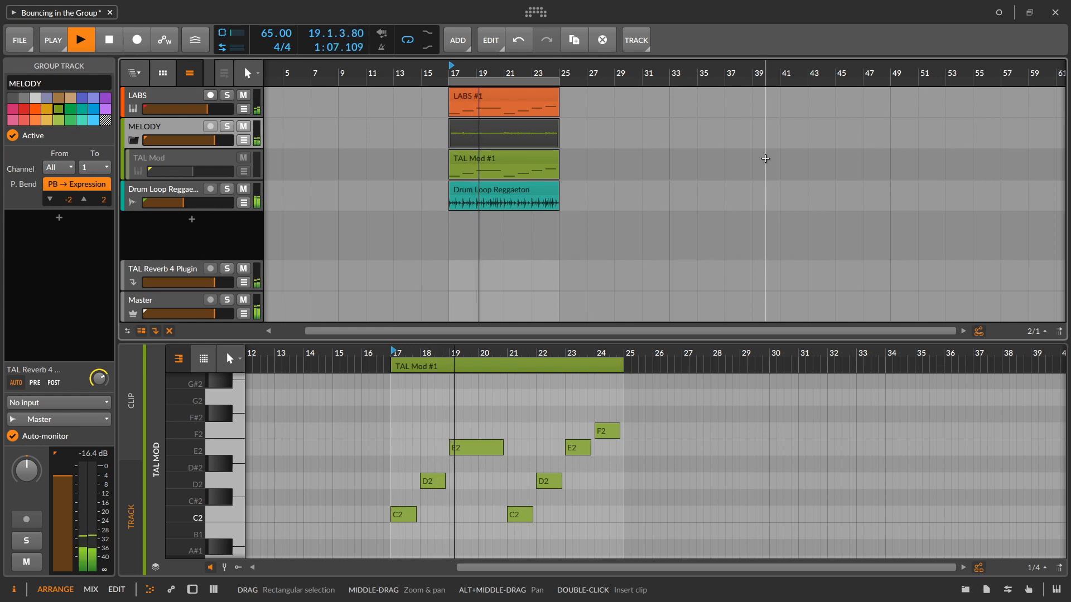
left_click(80, 40)
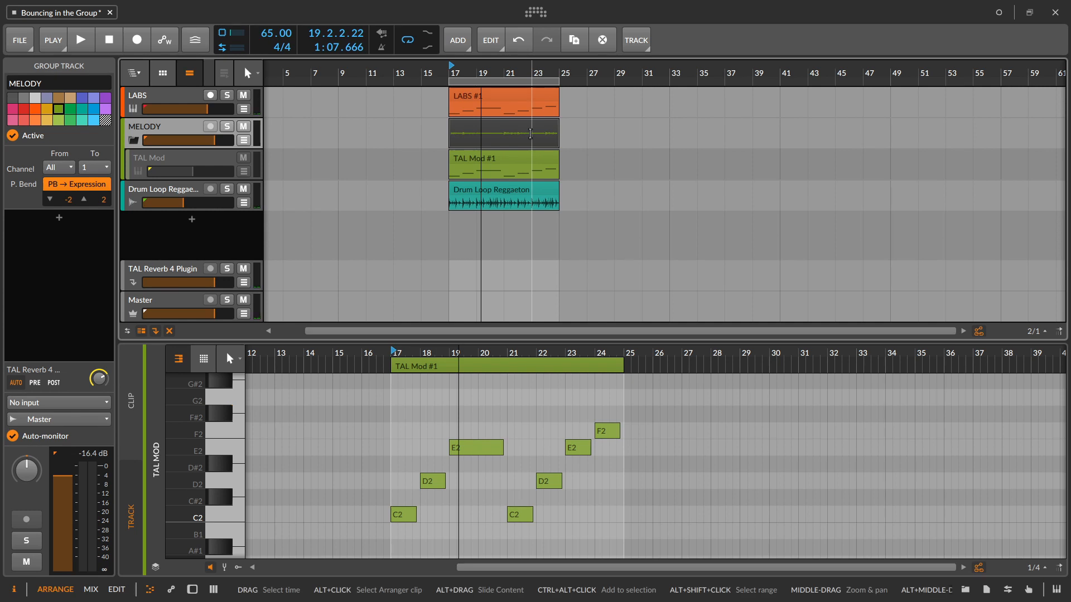
left_click(503, 133)
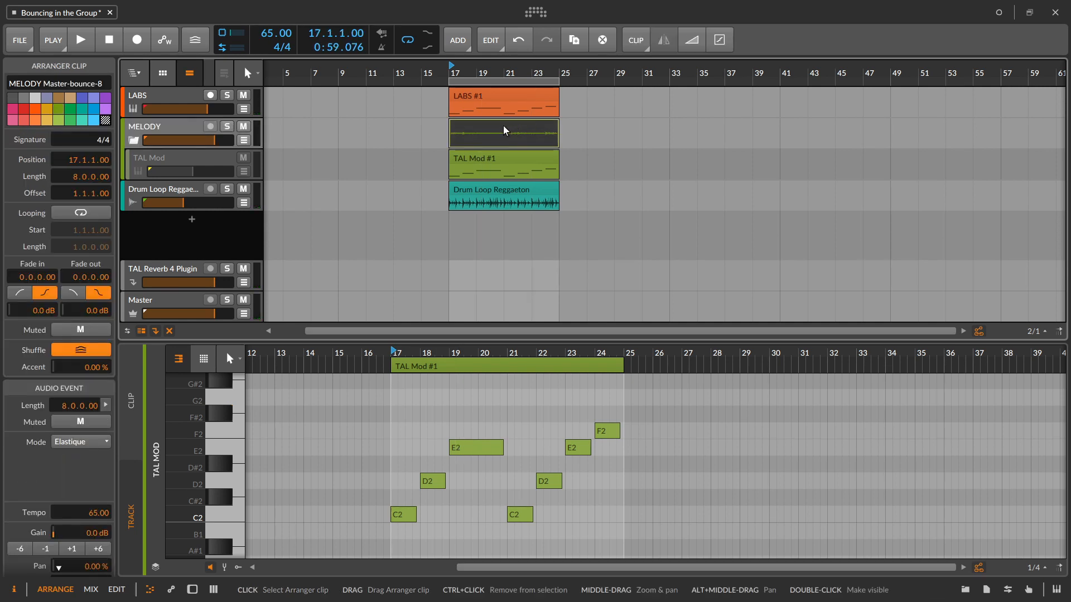
mouse_move(485, 135)
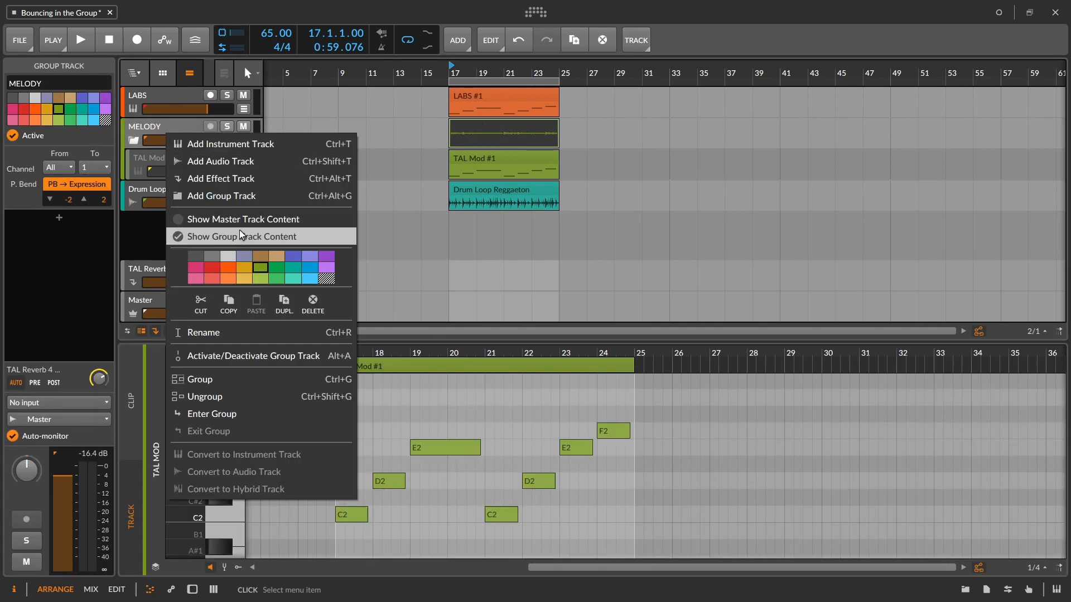
Switch the MELODY group to master track content and select the MELODY Master-bounce-8 clip.
left_click(243, 237)
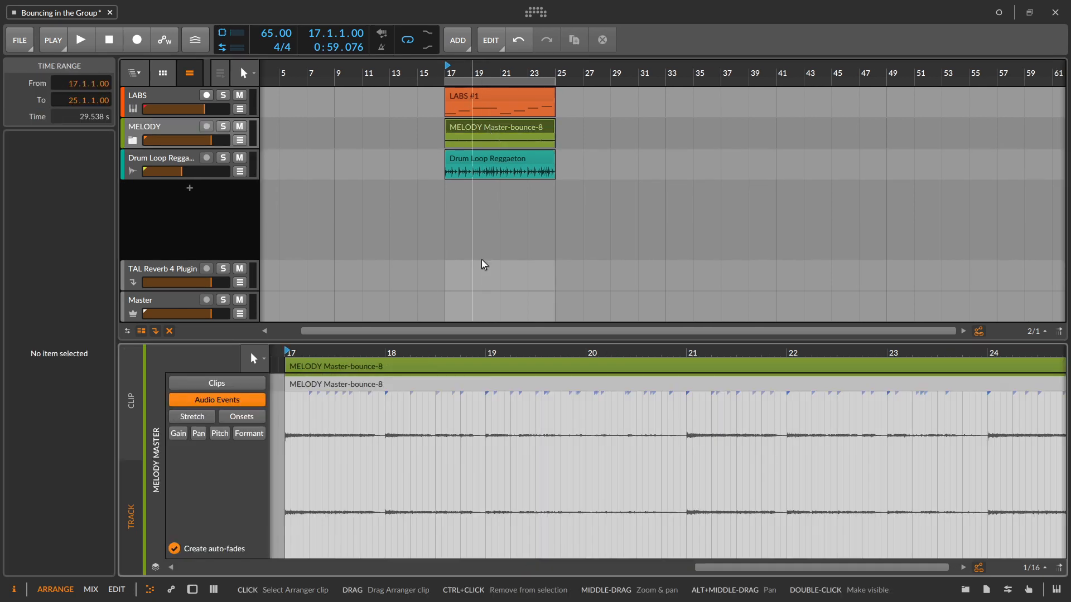
left_click(498, 127)
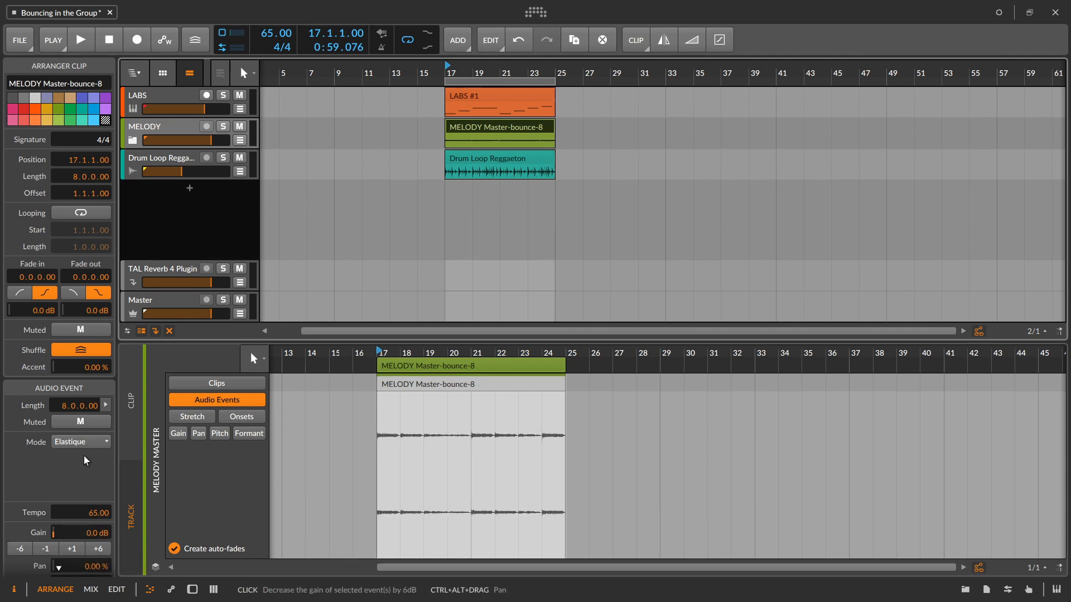
mouse_move(256, 144)
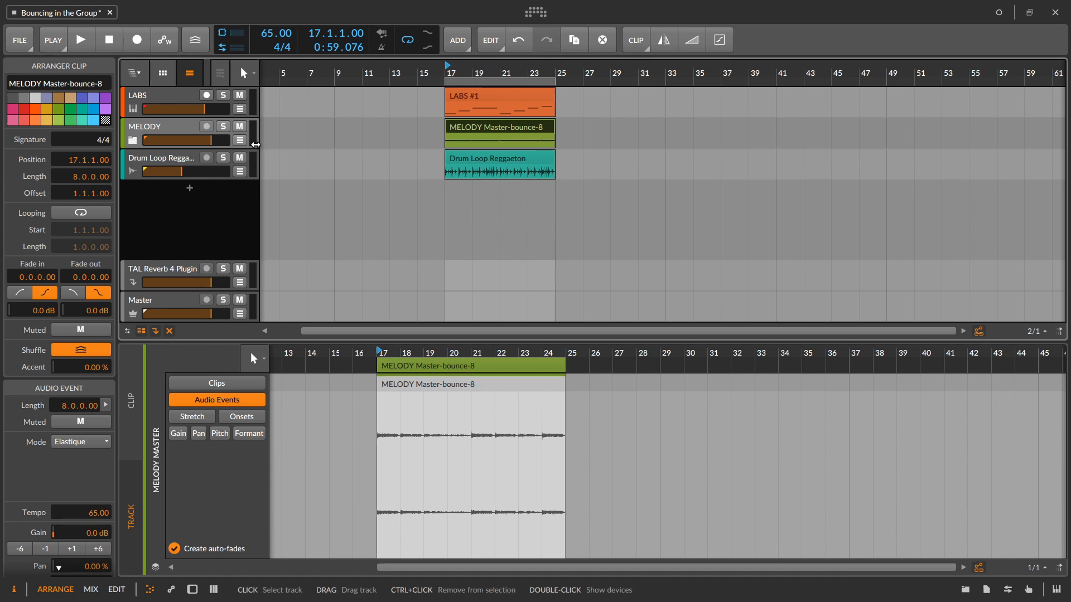
mouse_move(208, 176)
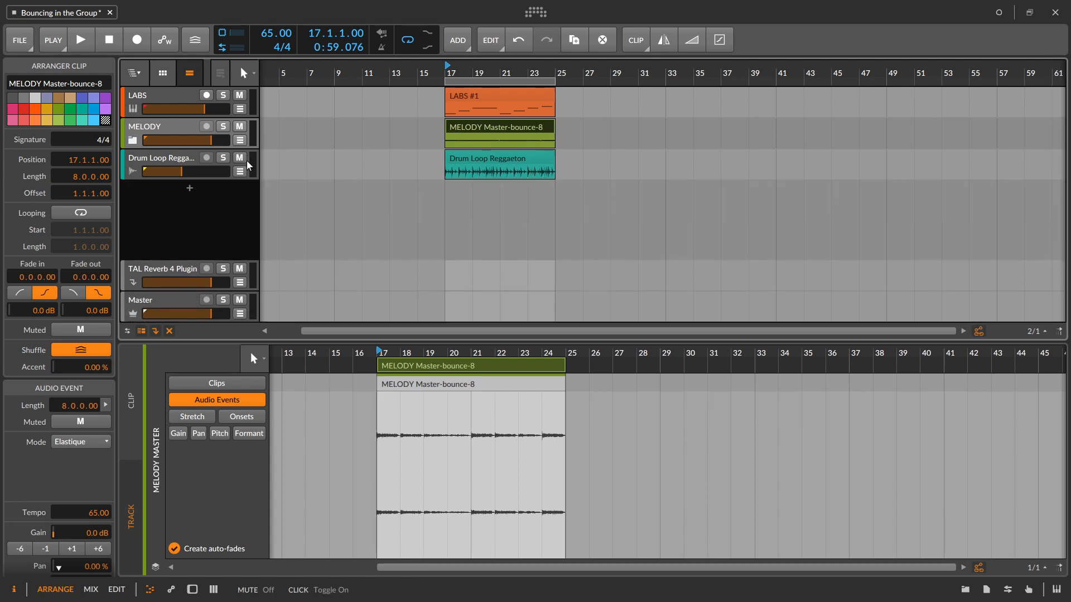
Expand the MELODY group's folder to show the deactivated TAL Mod child track.
left_click(132, 140)
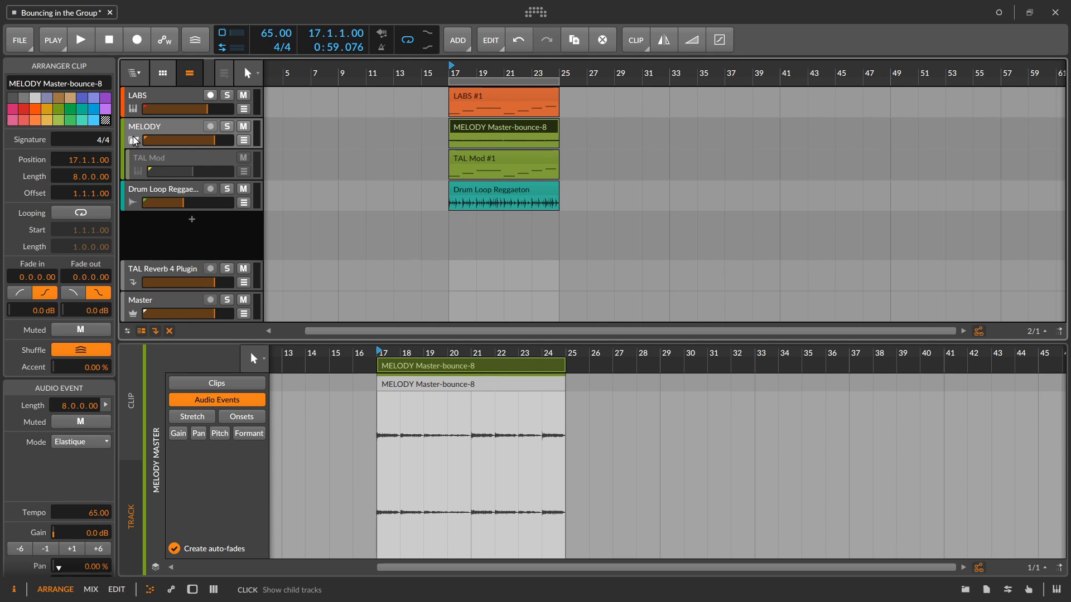
left_click(132, 141)
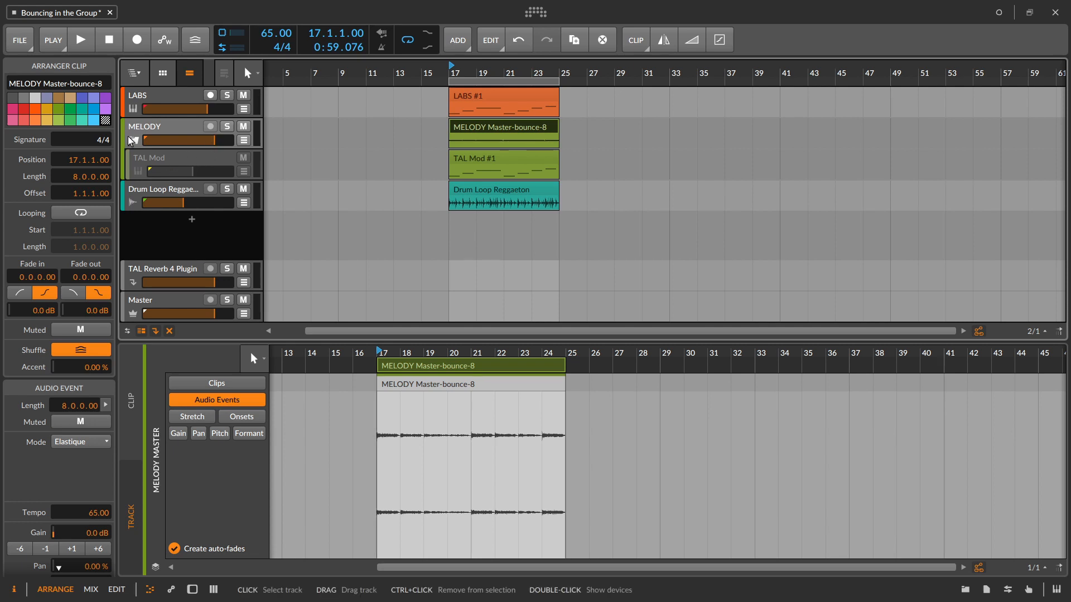
mouse_move(136, 151)
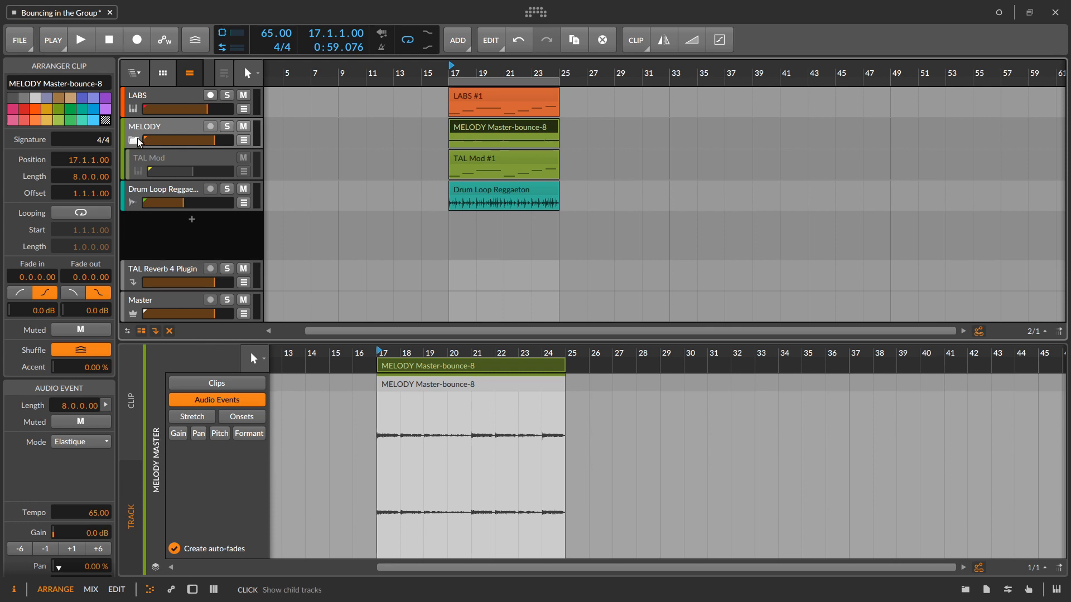
mouse_move(134, 141)
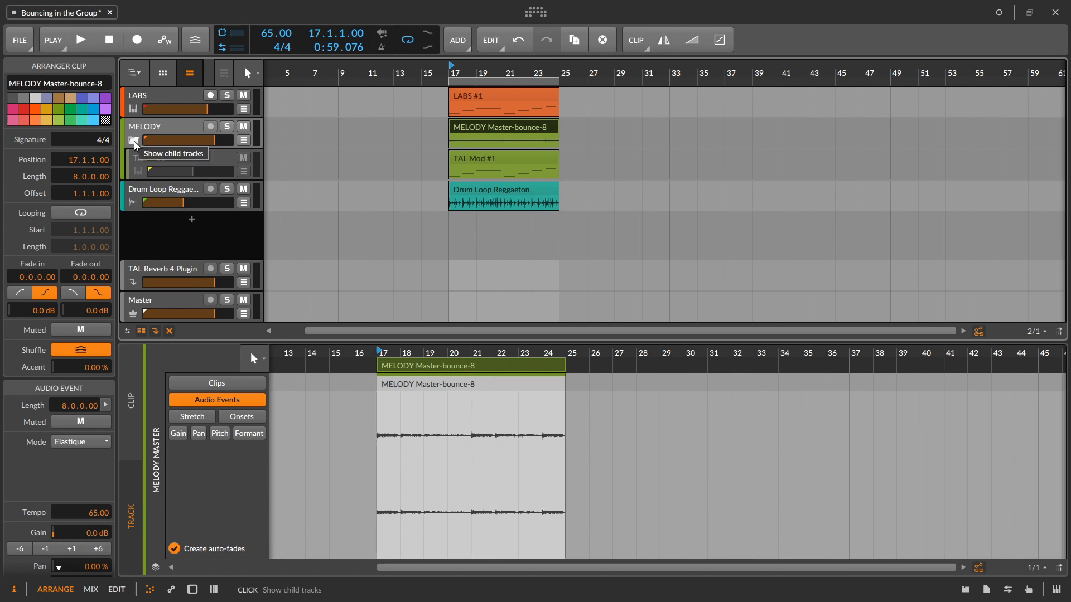